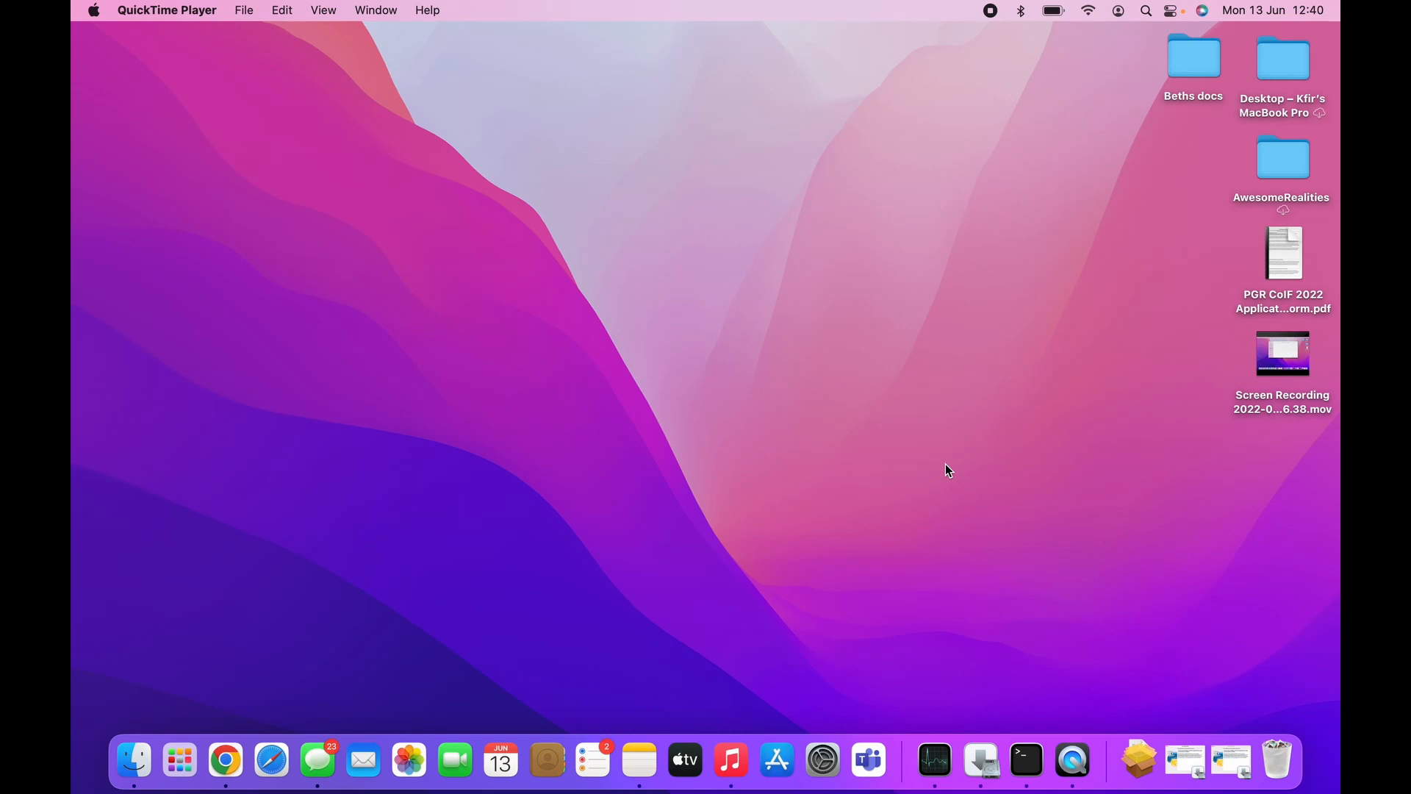
{"action": "mouse_move", "coordinate": [340, 686]}
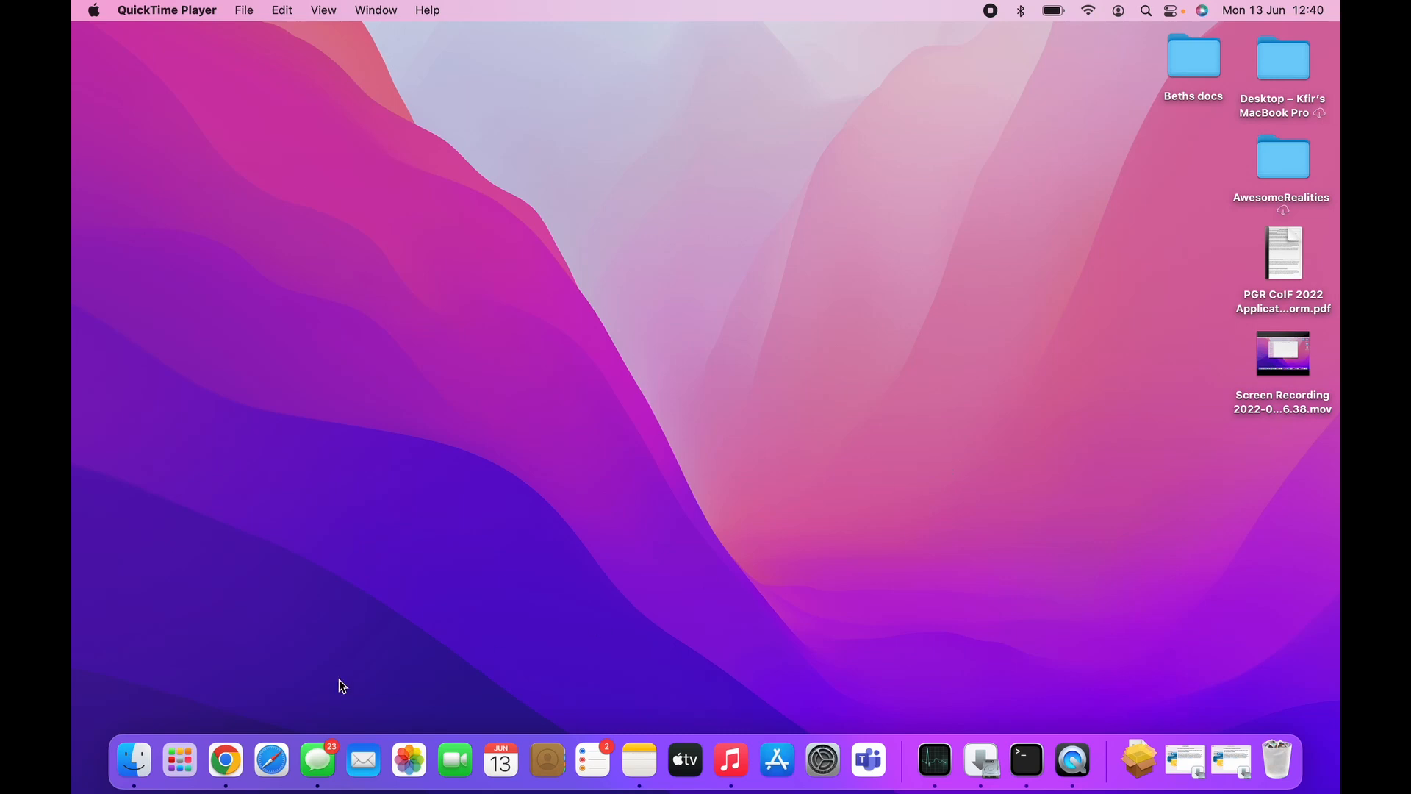
{"action": "mouse_move", "coordinate": [225, 761]}
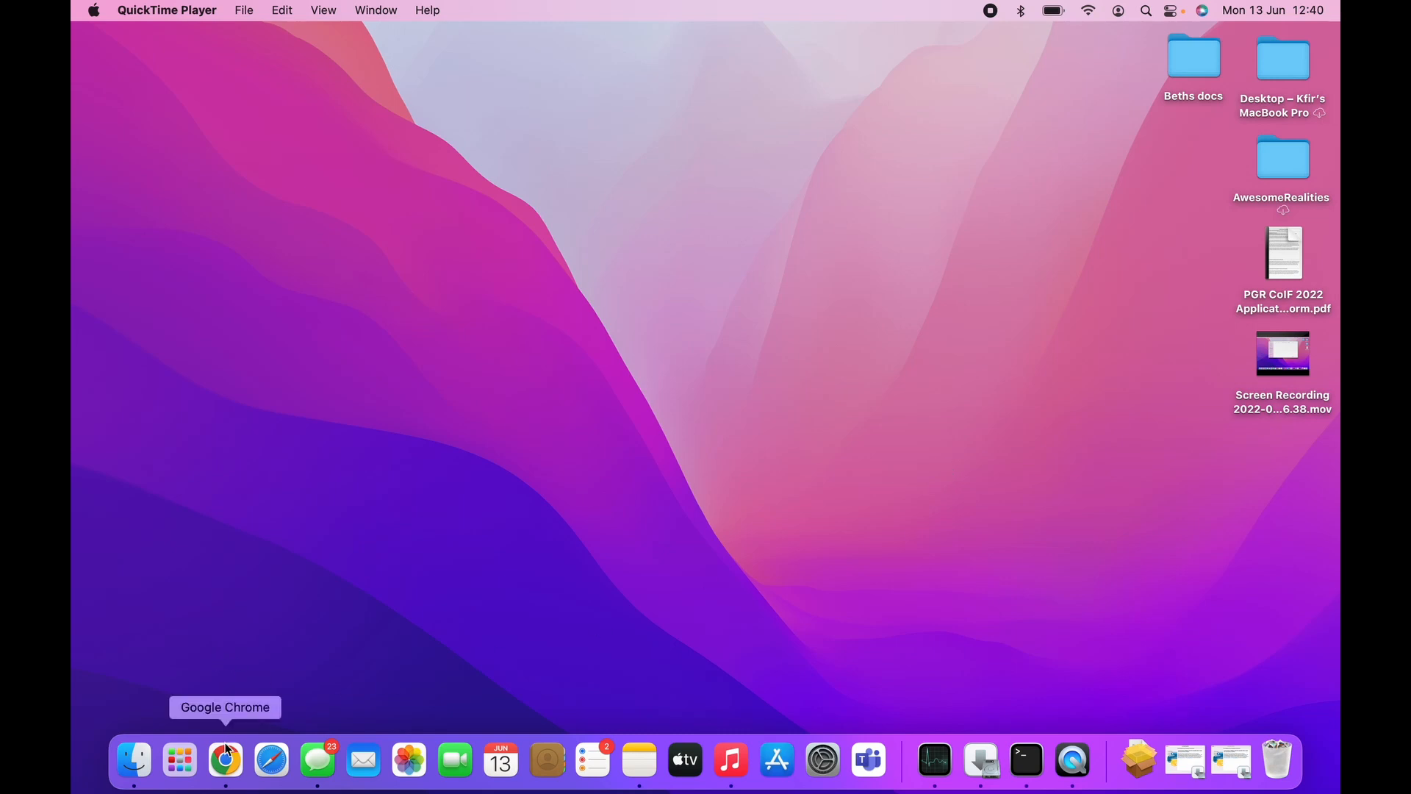
Launch Chrome and run a Google search for 'python'
{"action": "left_click", "coordinate": [224, 759]}
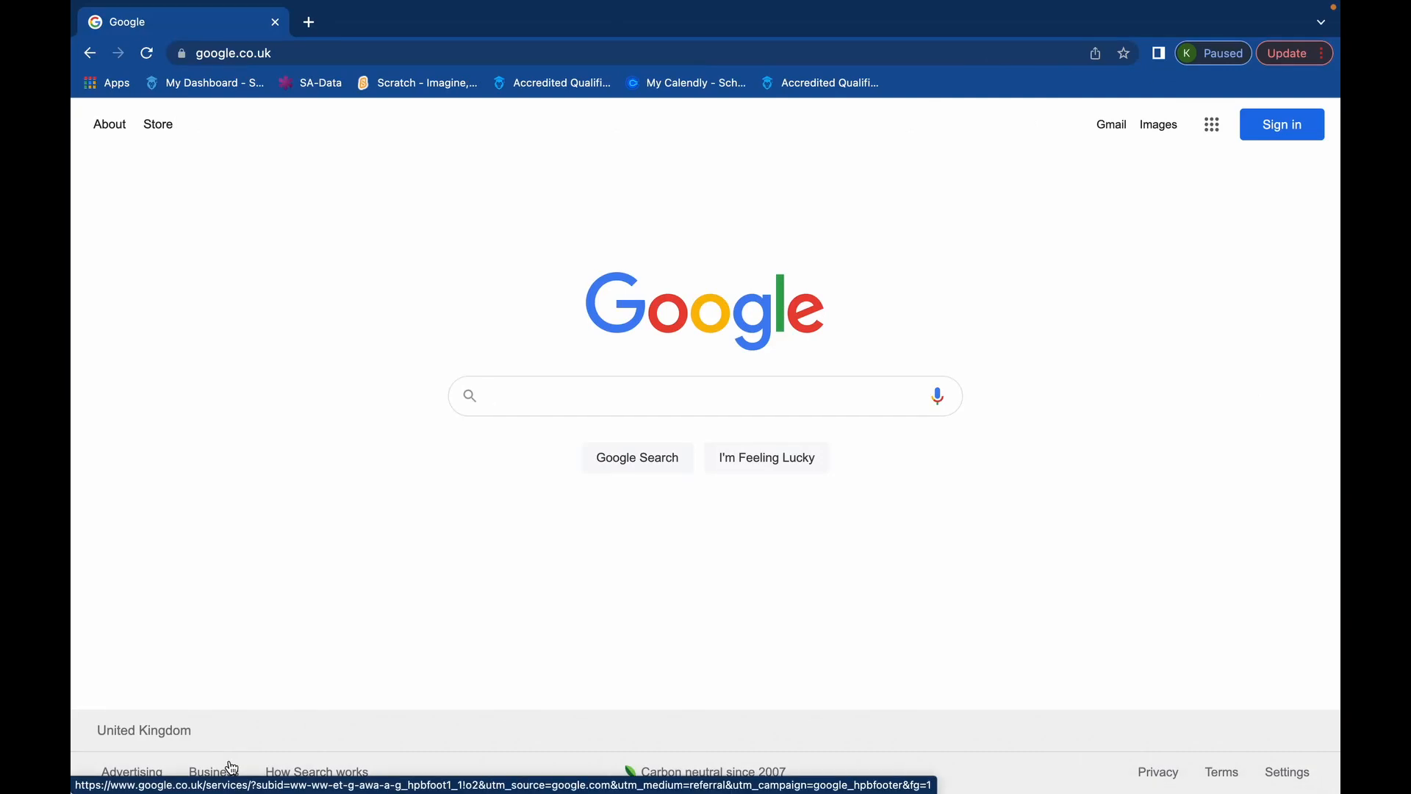
{"action": "type", "text": "python"}
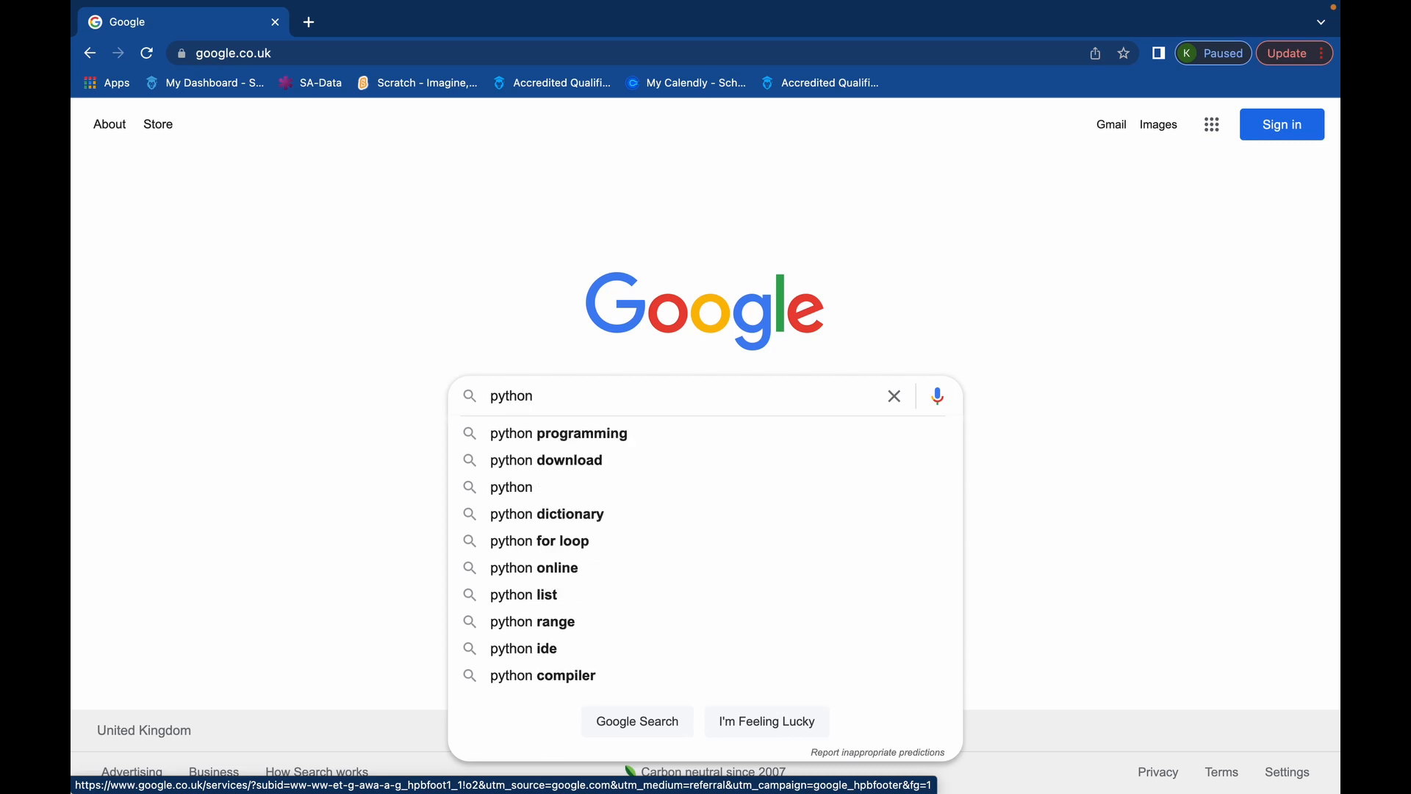
{"action": "key", "text": "Enter"}
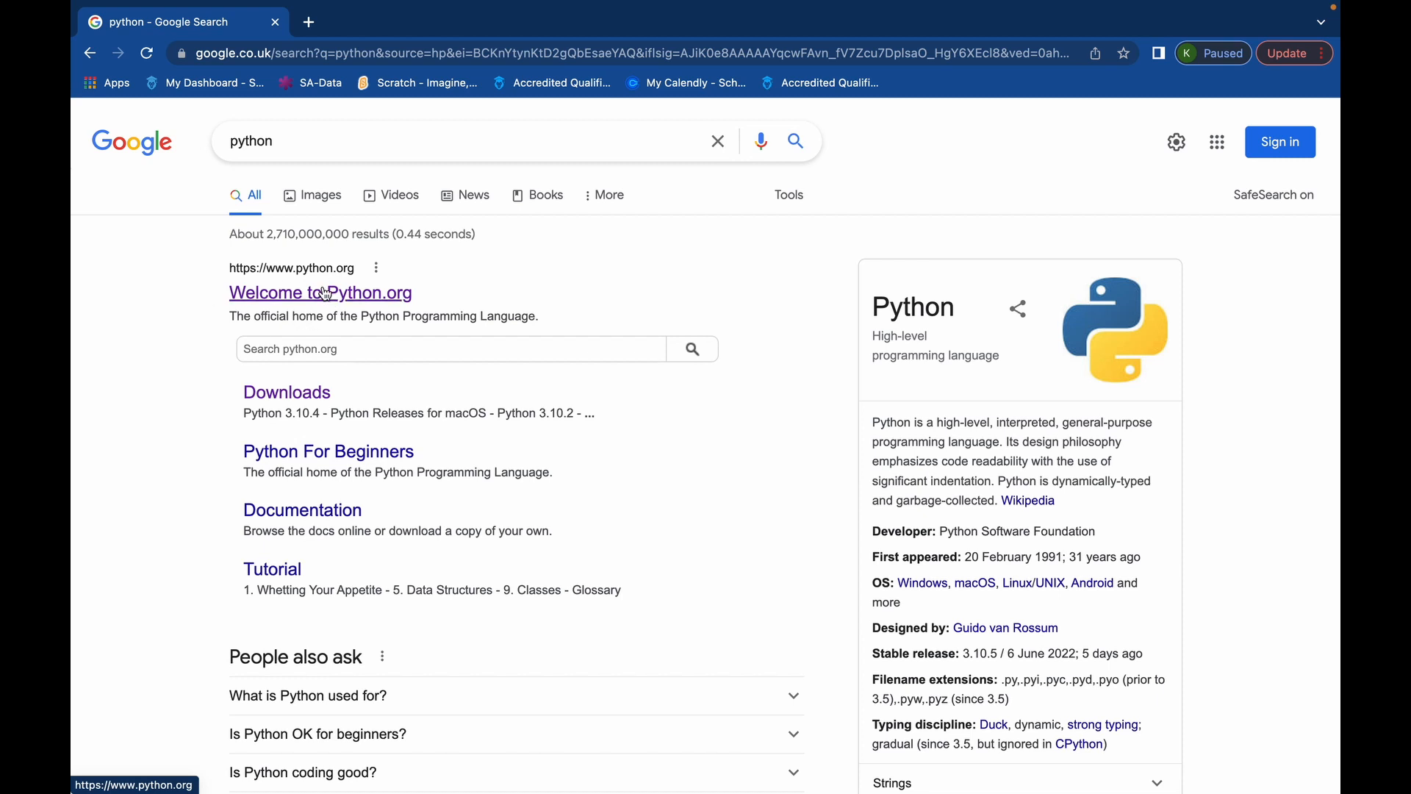
{"action": "mouse_move", "coordinate": [326, 297]}
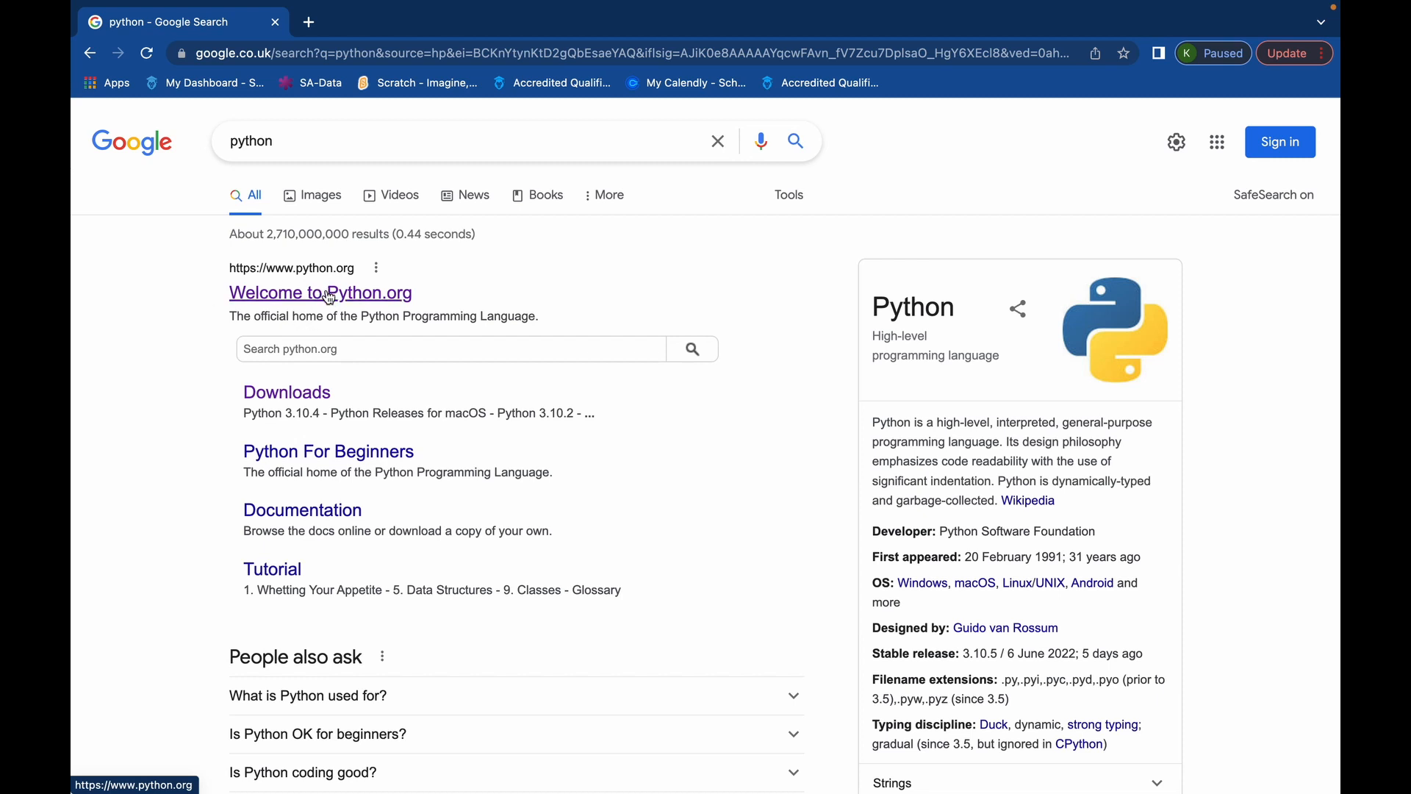
Go from the search results to Python.org's Downloads page and scroll to the release list
{"action": "left_click", "coordinate": [321, 293]}
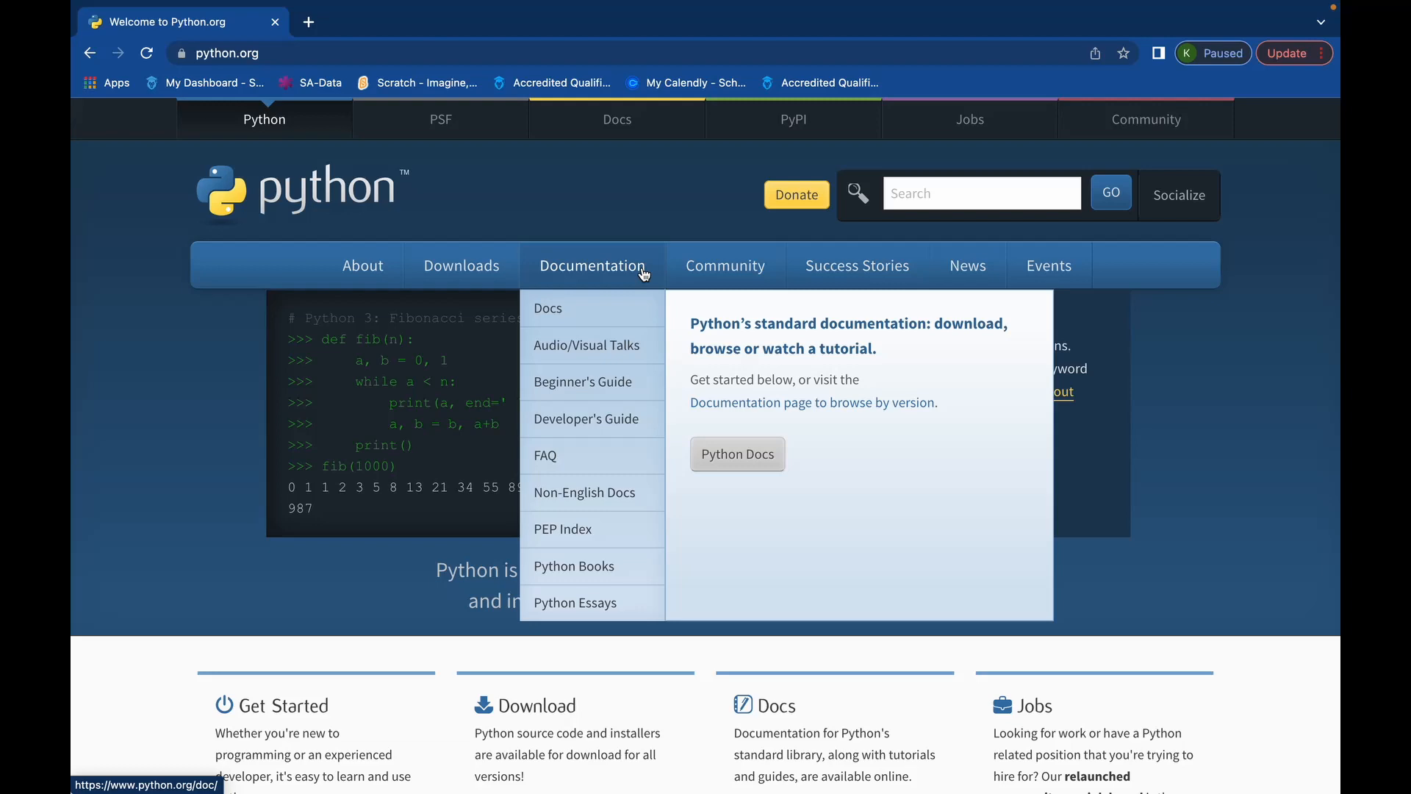
{"action": "mouse_move", "coordinate": [461, 266]}
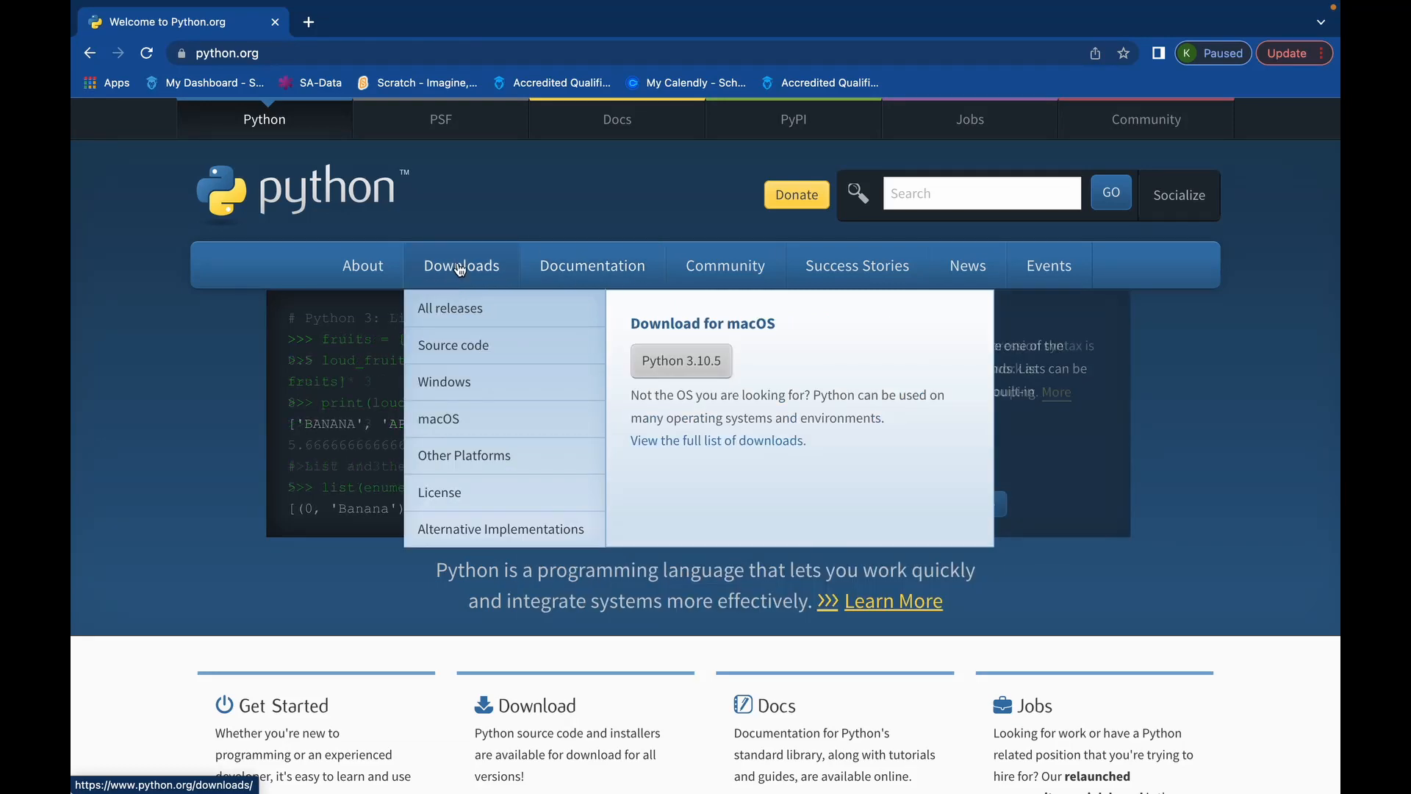
{"action": "left_click", "coordinate": [461, 265]}
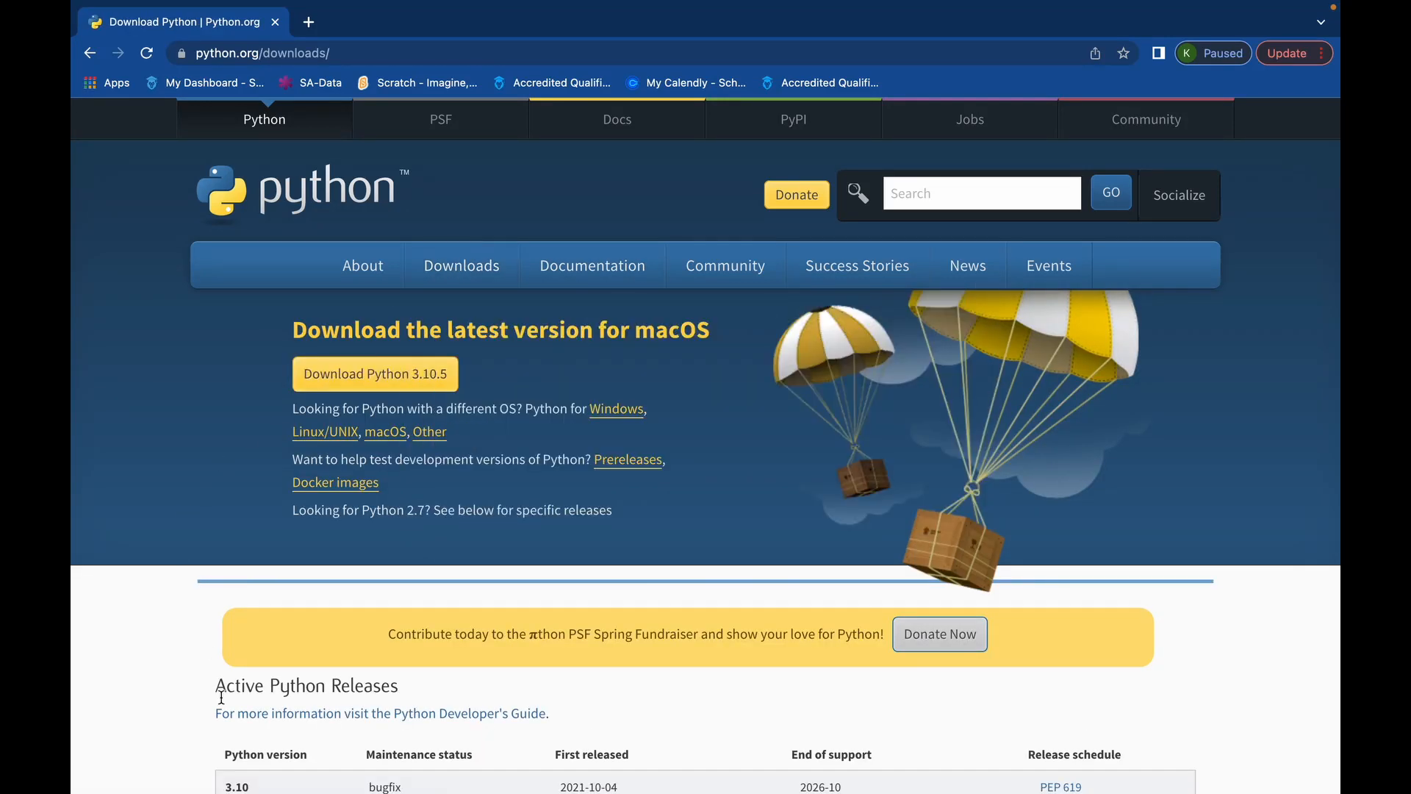
{"action": "scroll", "scroll_direction": "down", "scroll_amount": 3}
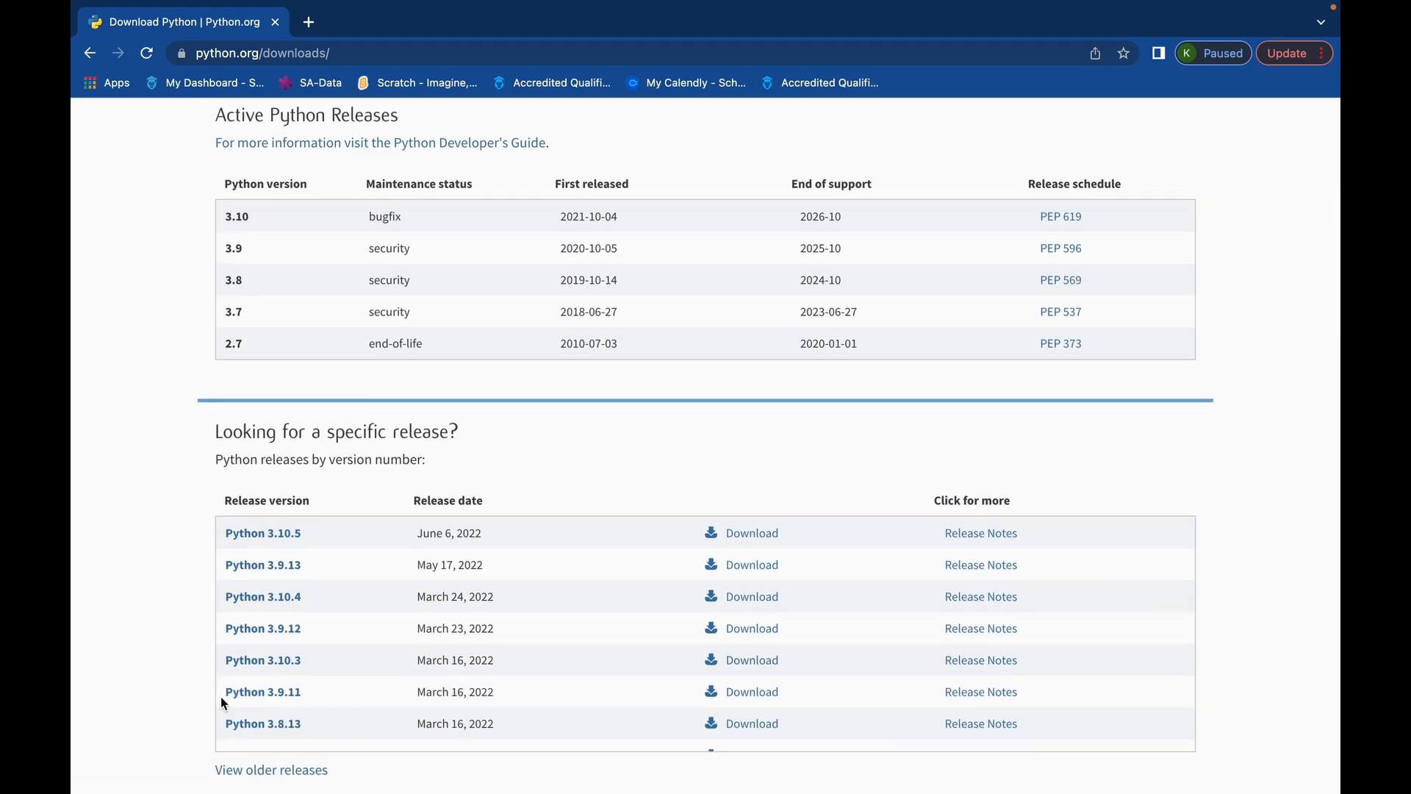
{"action": "mouse_move", "coordinate": [365, 522]}
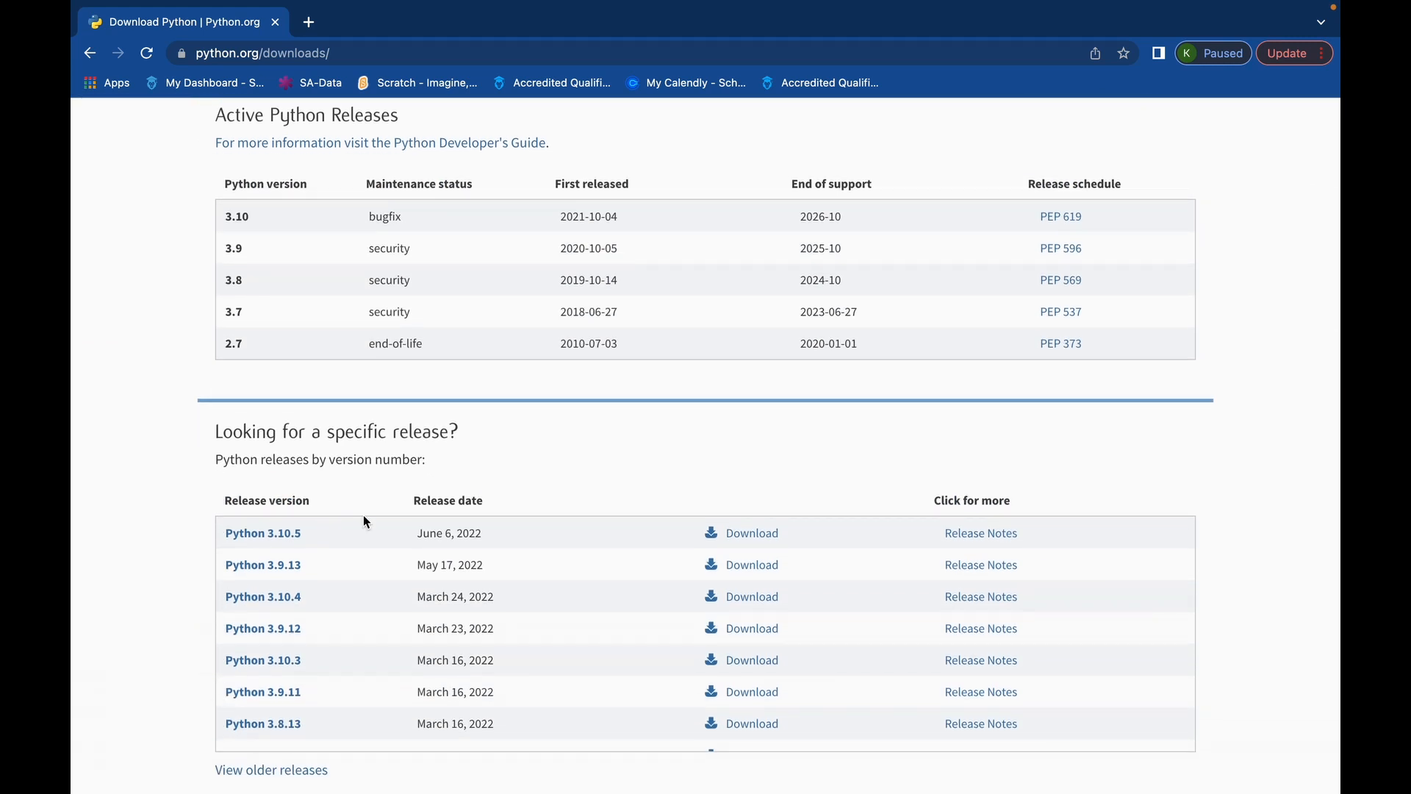
{"action": "mouse_move", "coordinate": [277, 530]}
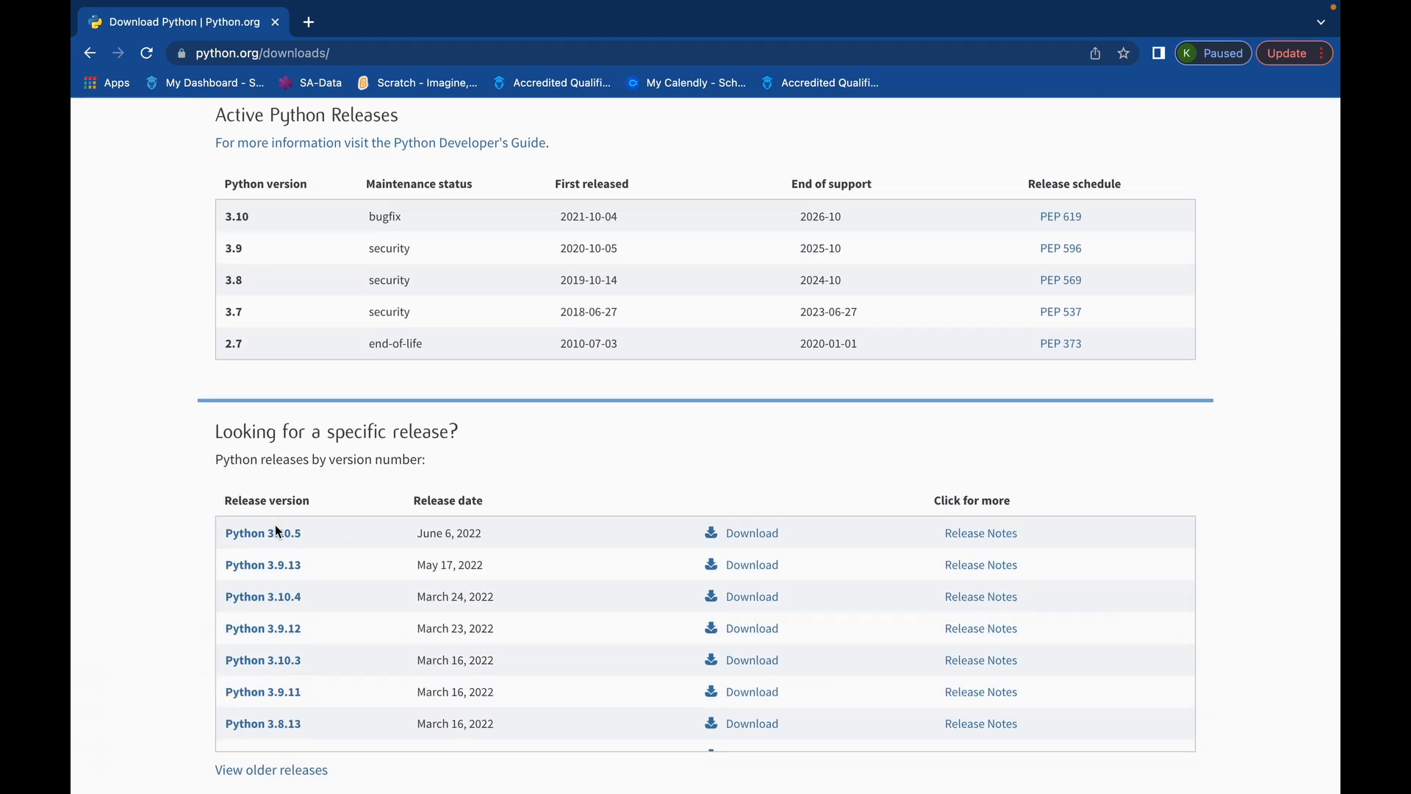
Open the Python 3.10.5 release page and download its macOS 64-bit universal2 installer
{"action": "left_click", "coordinate": [263, 532]}
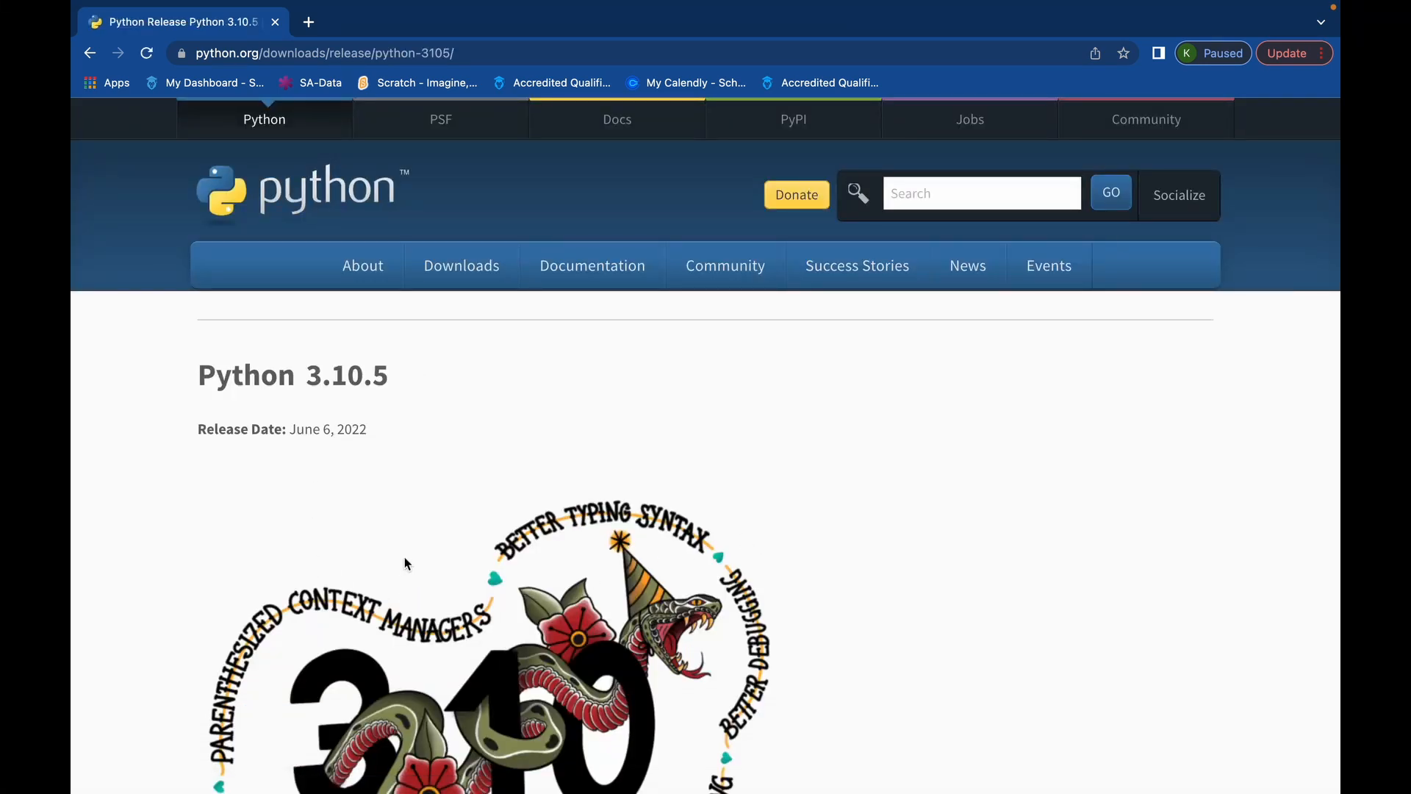
{"action": "scroll", "scroll_direction": "down", "scroll_amount": 3}
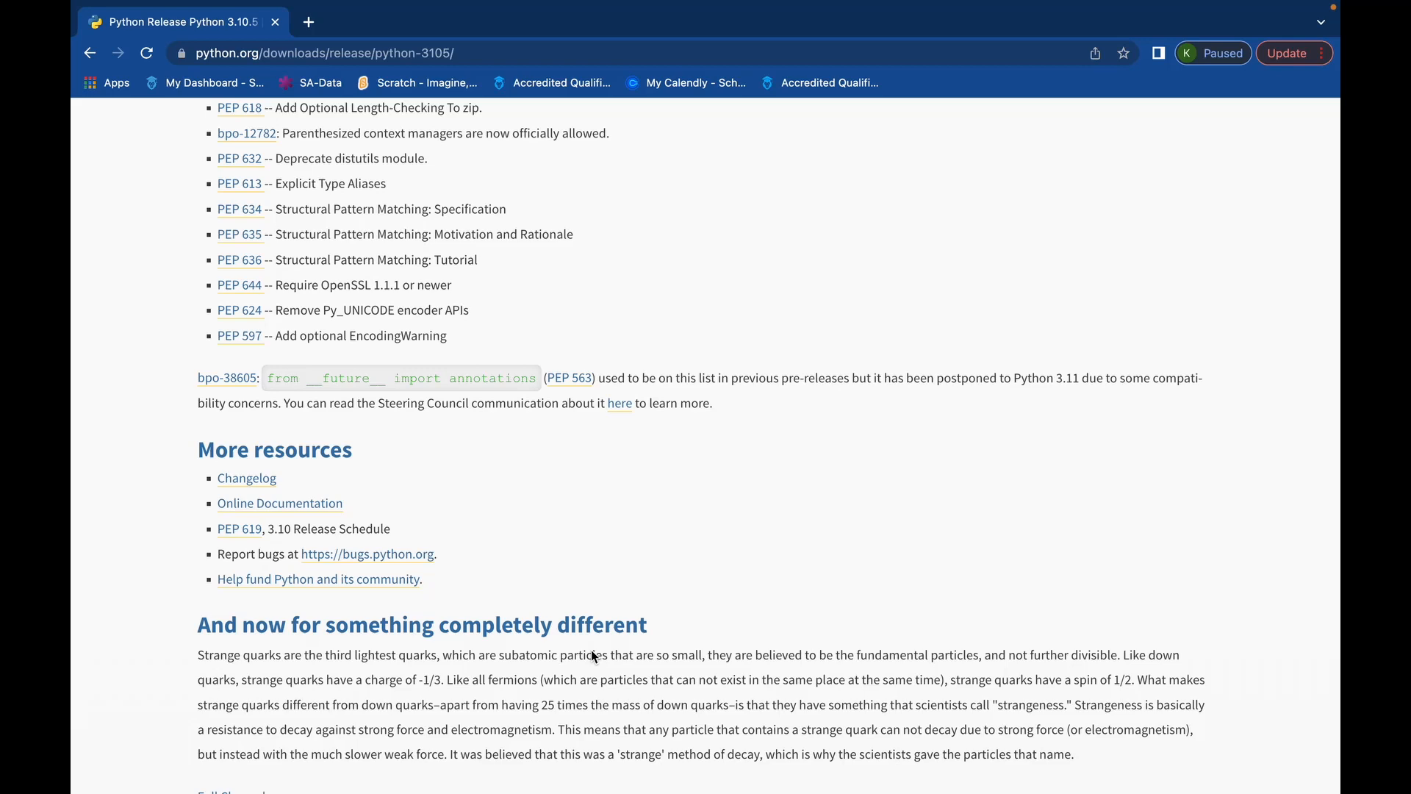
{"action": "scroll", "scroll_direction": "down", "scroll_amount": 3}
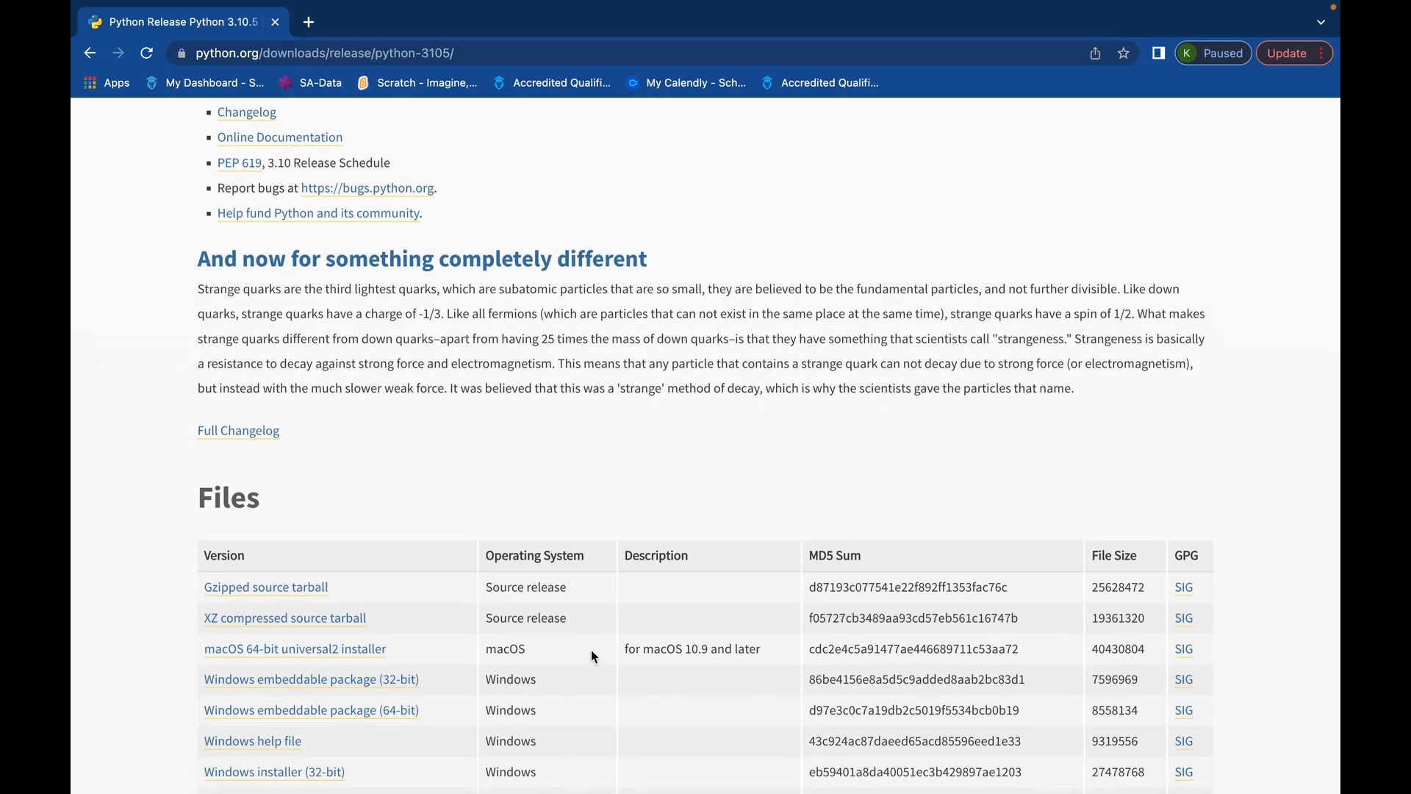
{"action": "scroll", "scroll_direction": "down", "scroll_amount": 3}
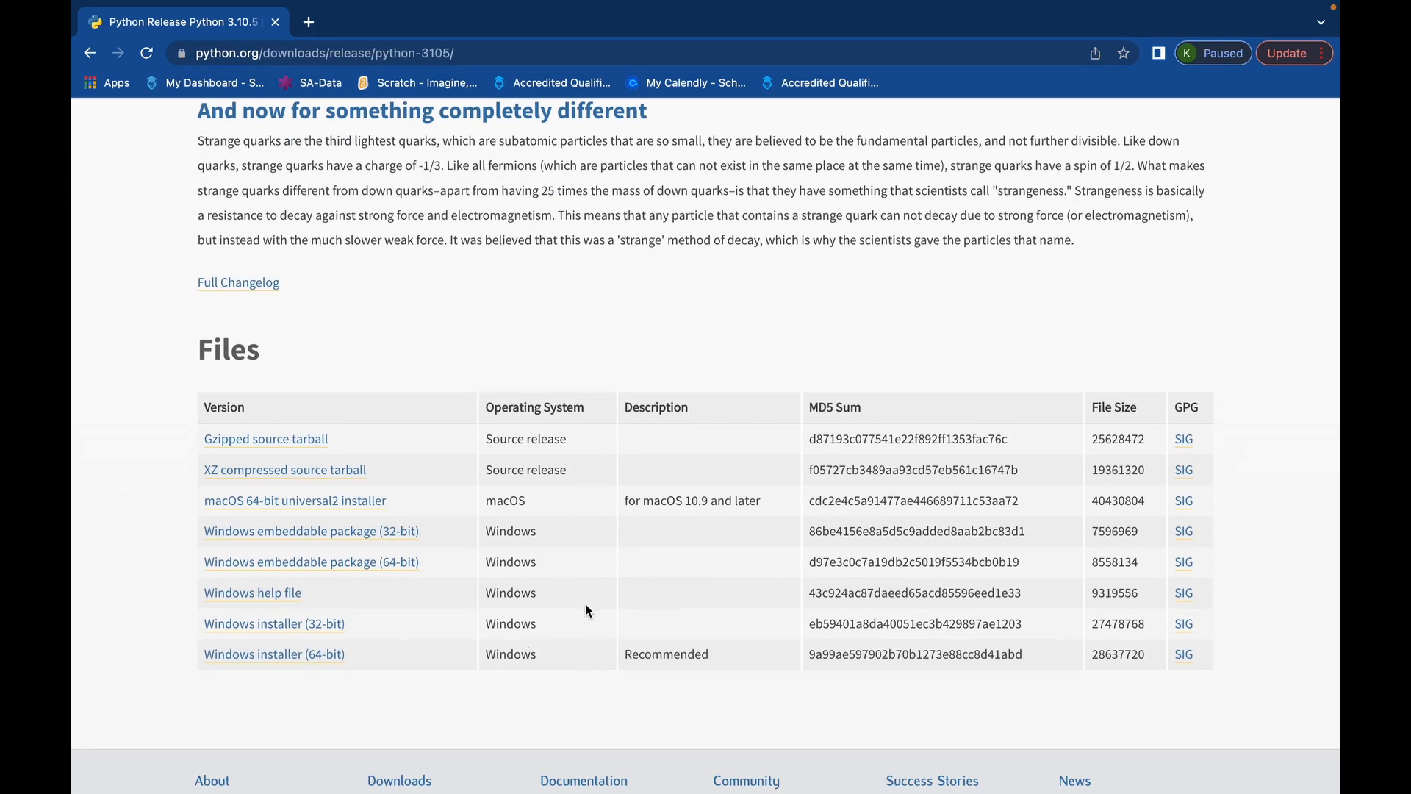
{"action": "mouse_move", "coordinate": [529, 530]}
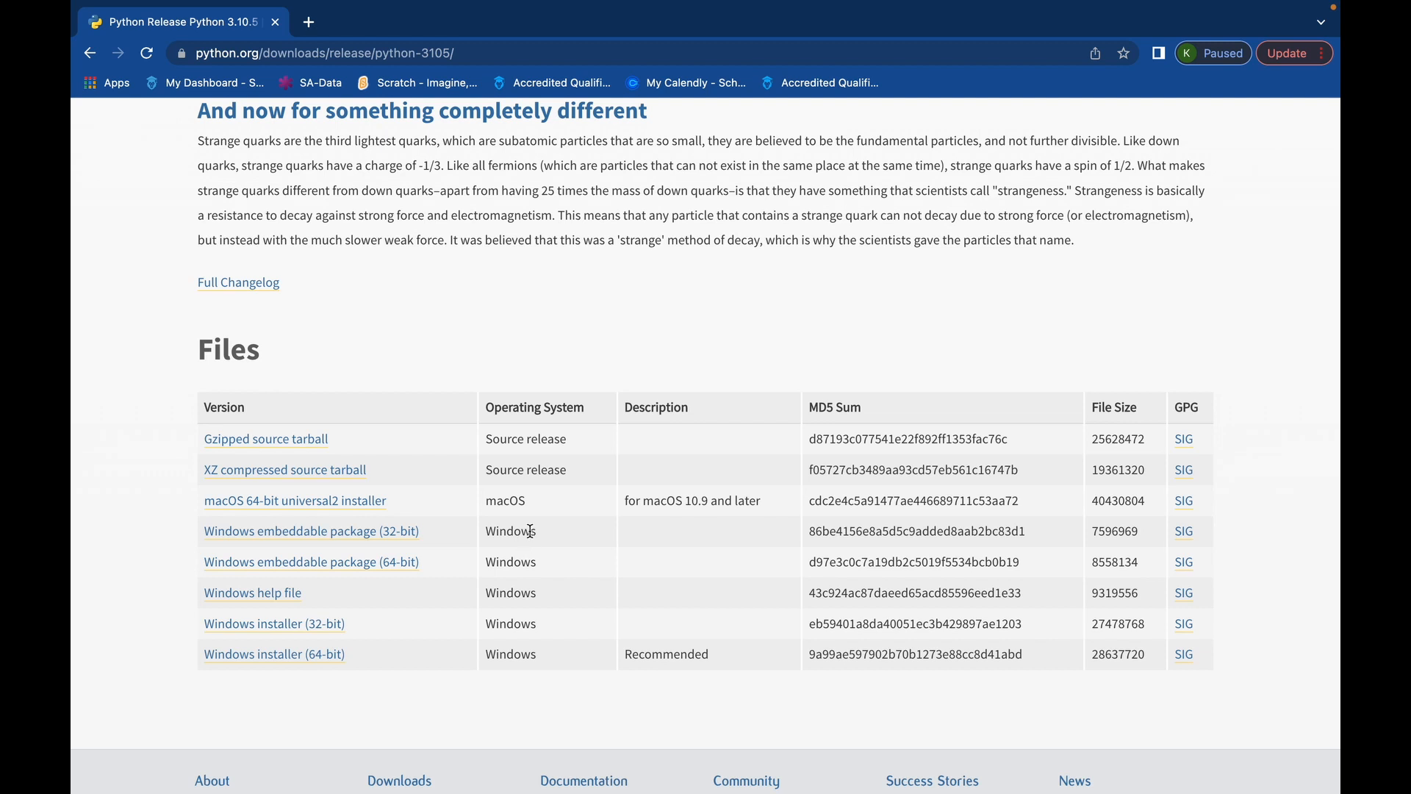
{"action": "mouse_move", "coordinate": [553, 504]}
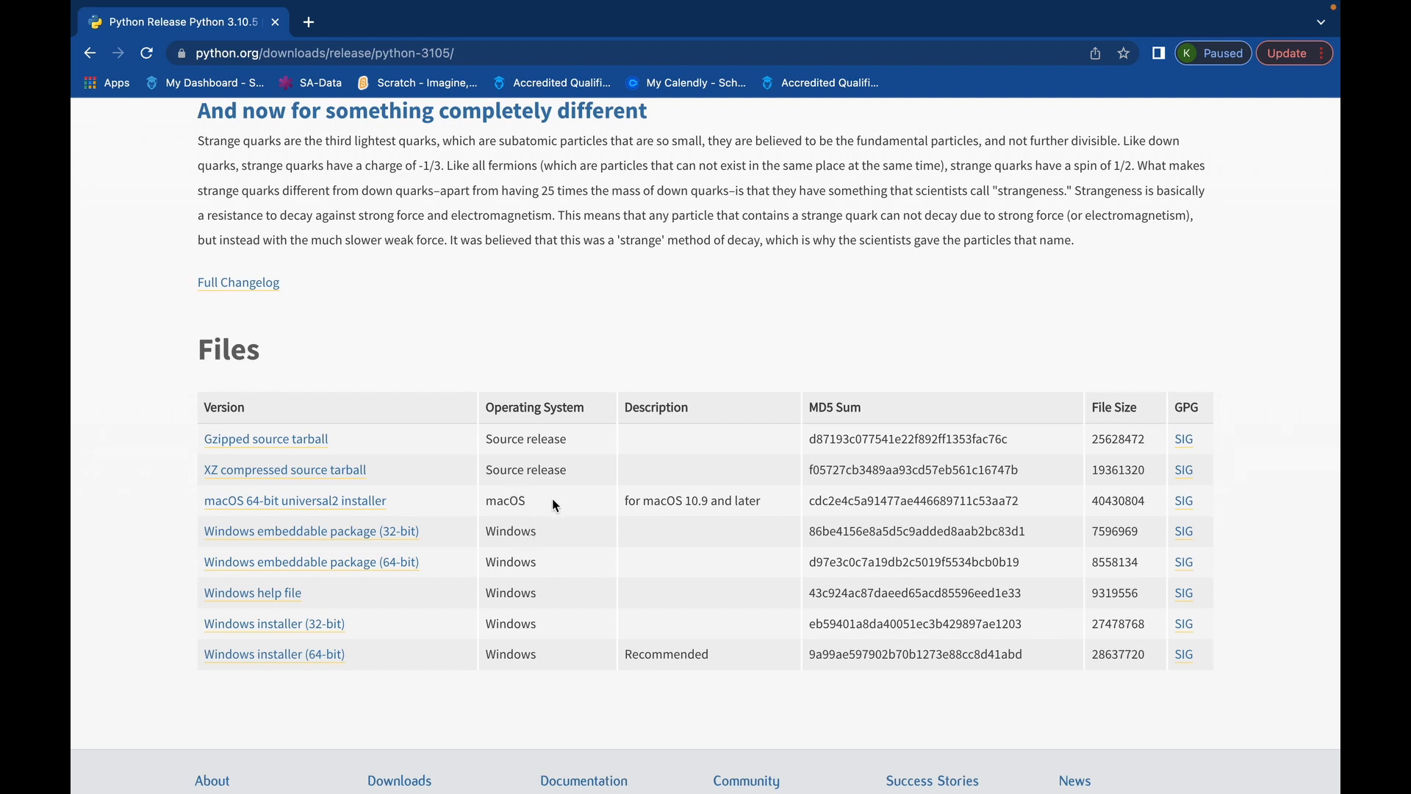
{"action": "double_click", "coordinate": [504, 501]}
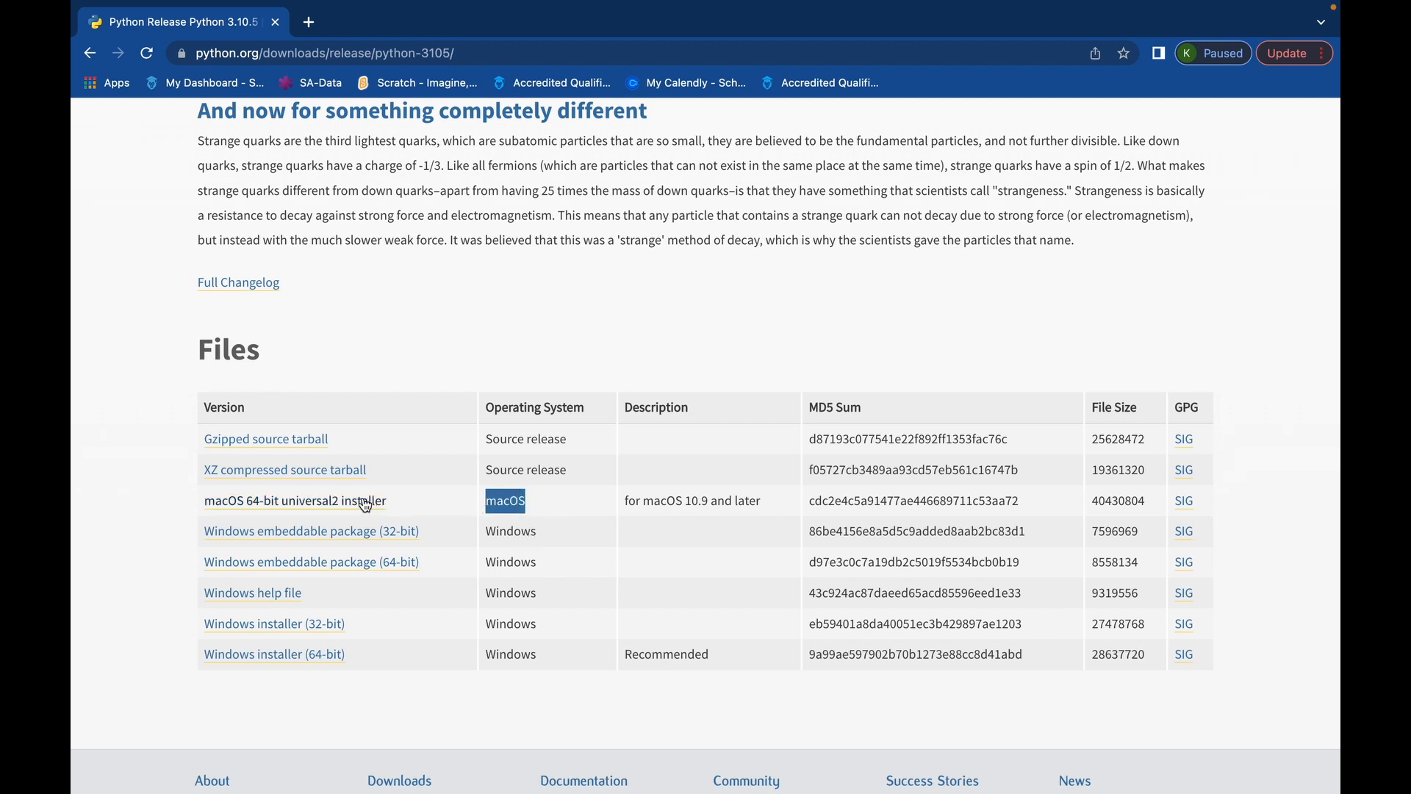
{"action": "left_click", "coordinate": [293, 500]}
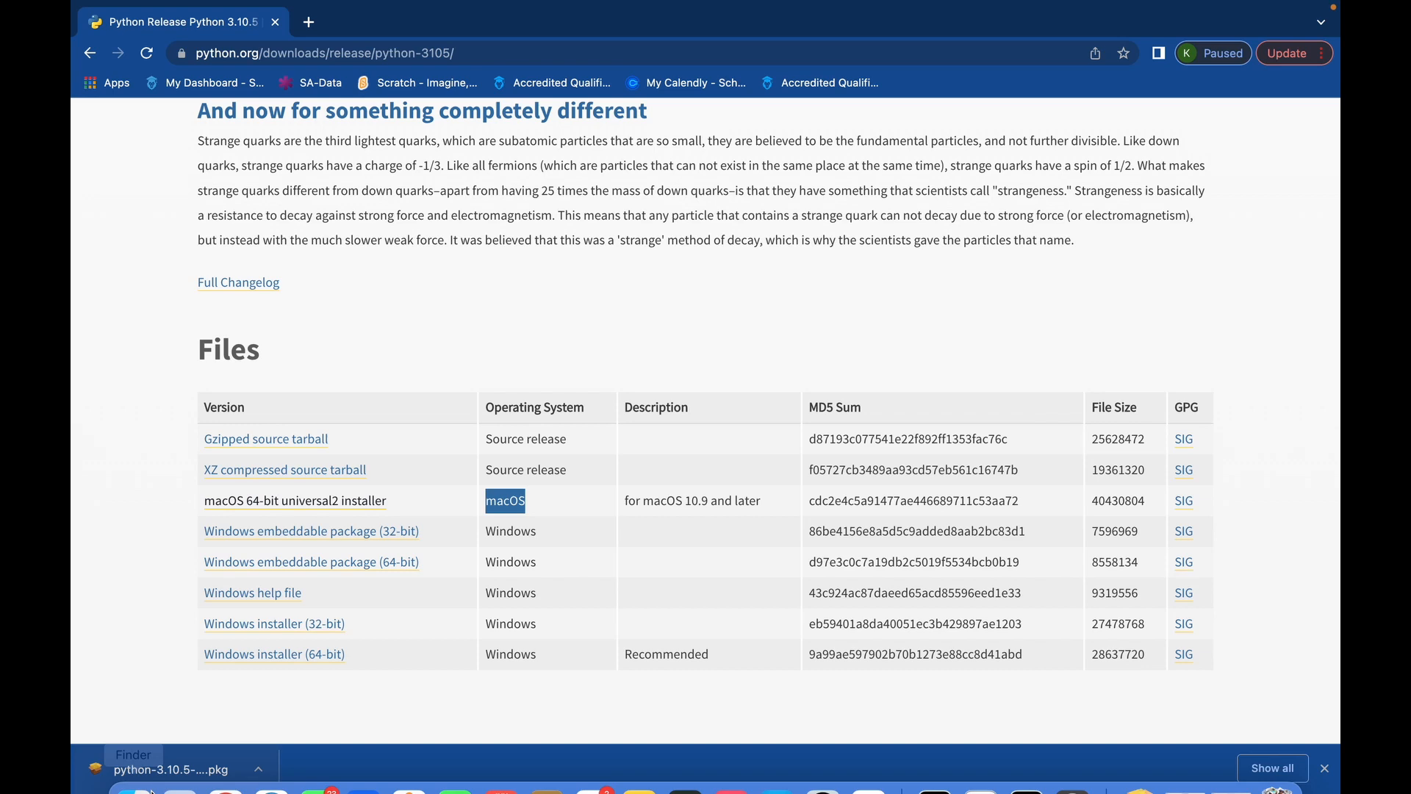
Open the downloaded python-3.10.5 .pkg from Chrome's download bar
{"action": "left_click", "coordinate": [176, 769]}
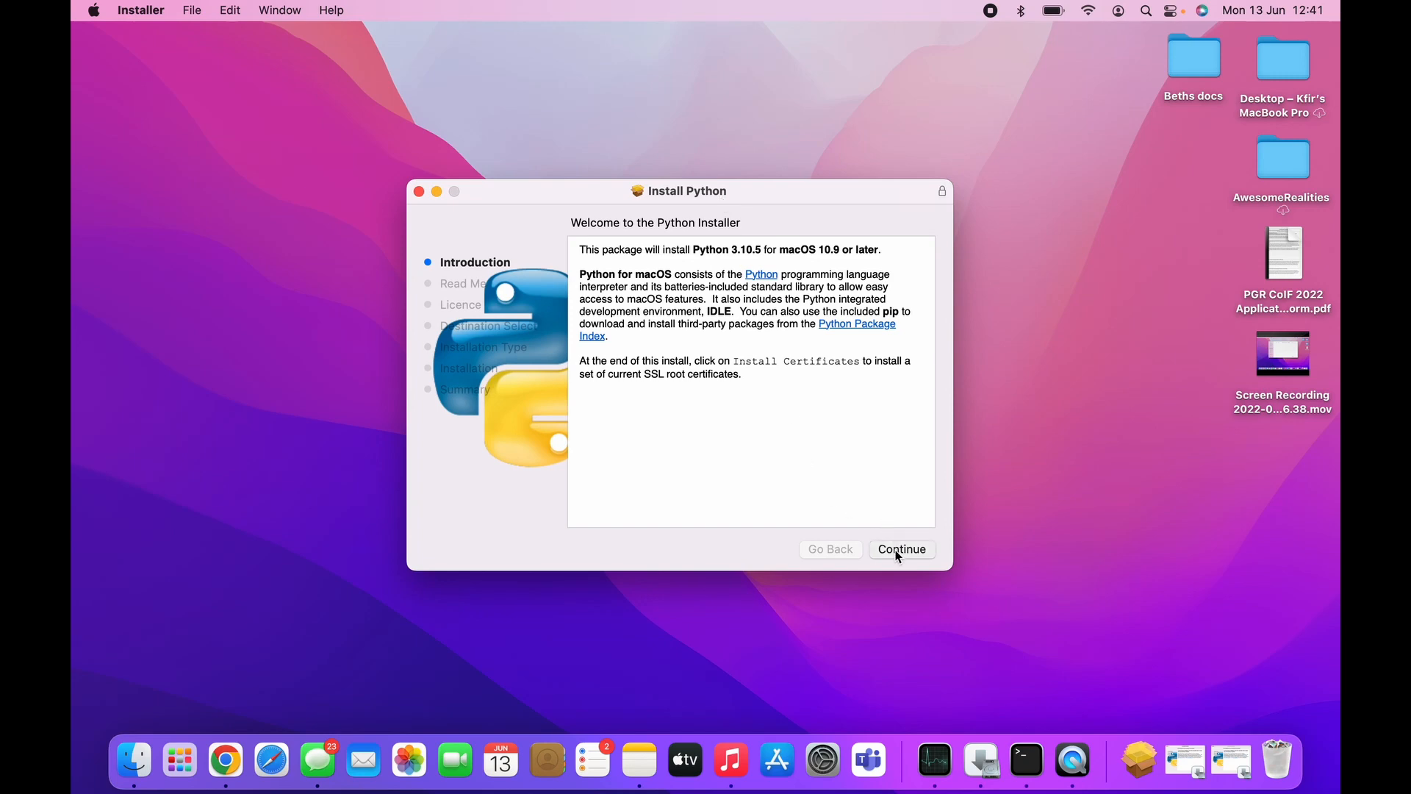
Continue past the introduction and licence text, then agree to the licence terms
{"action": "left_click", "coordinate": [901, 549]}
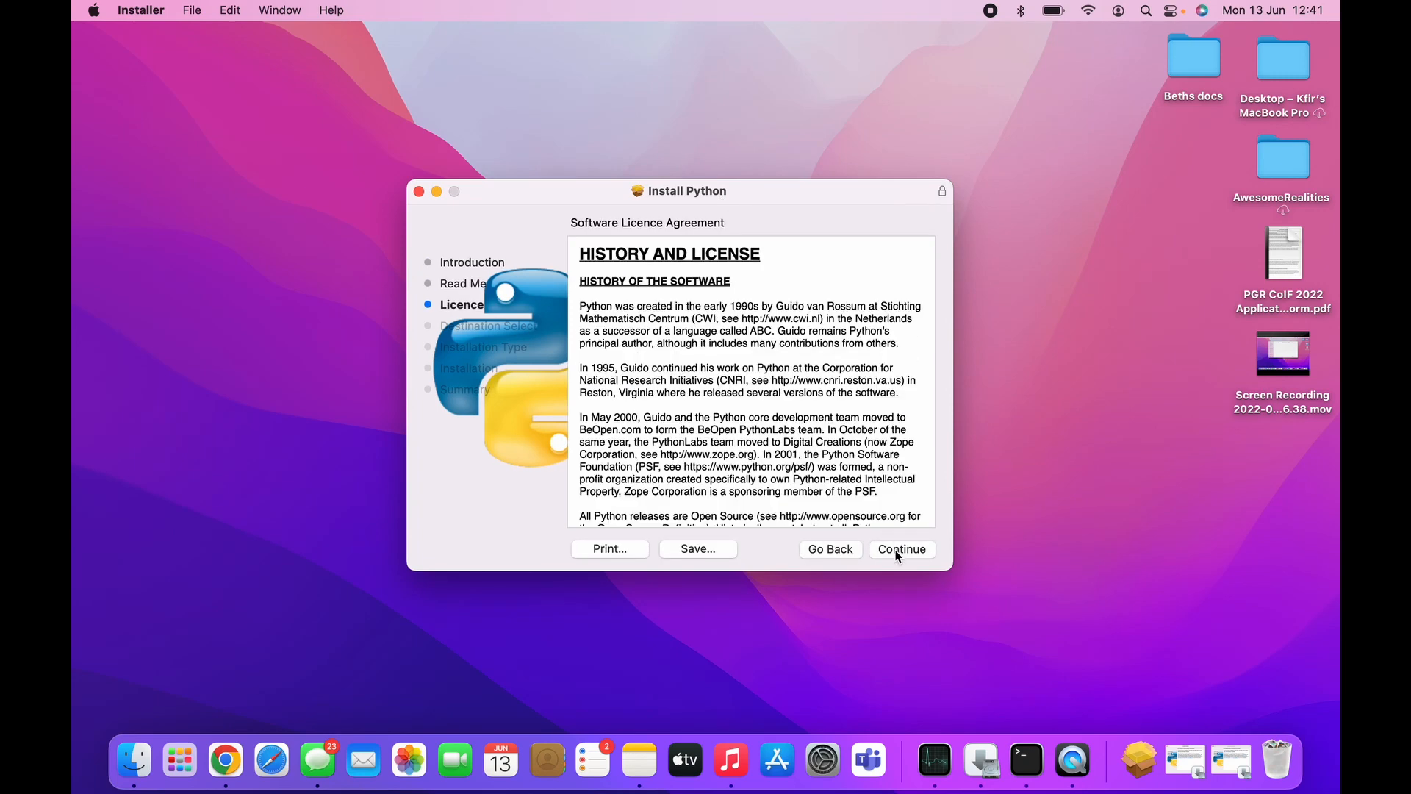
{"action": "left_click", "coordinate": [901, 549]}
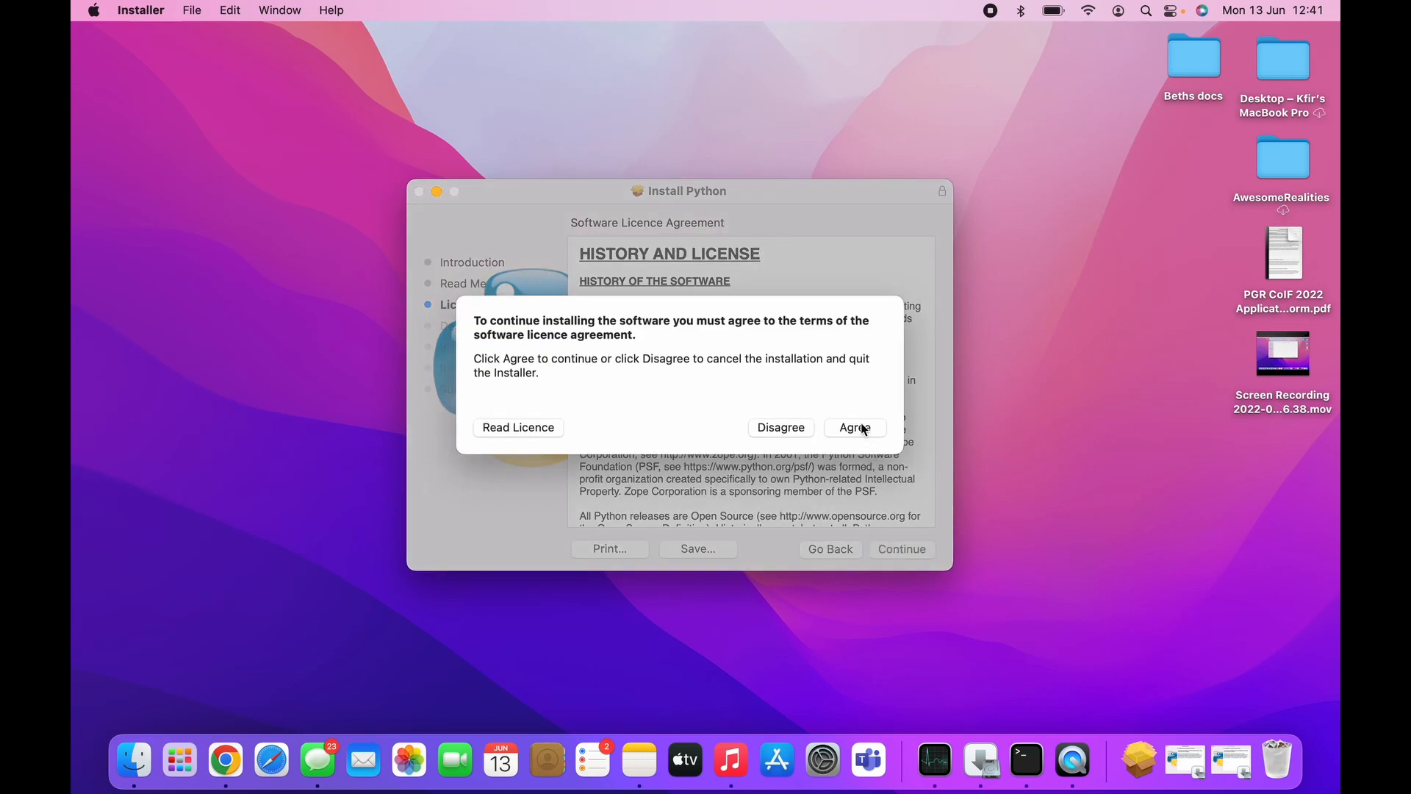
{"action": "mouse_move", "coordinate": [865, 434]}
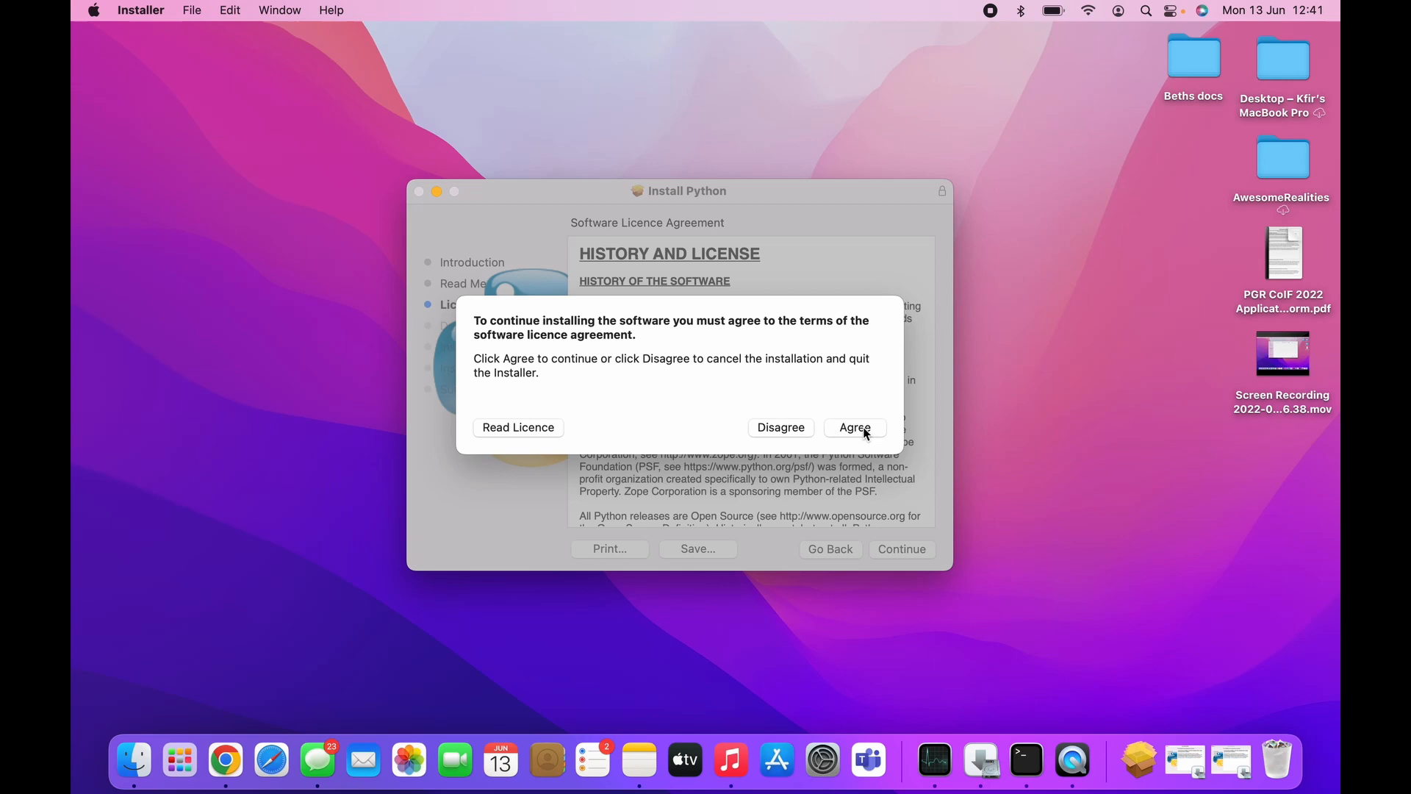
{"action": "left_click", "coordinate": [853, 426]}
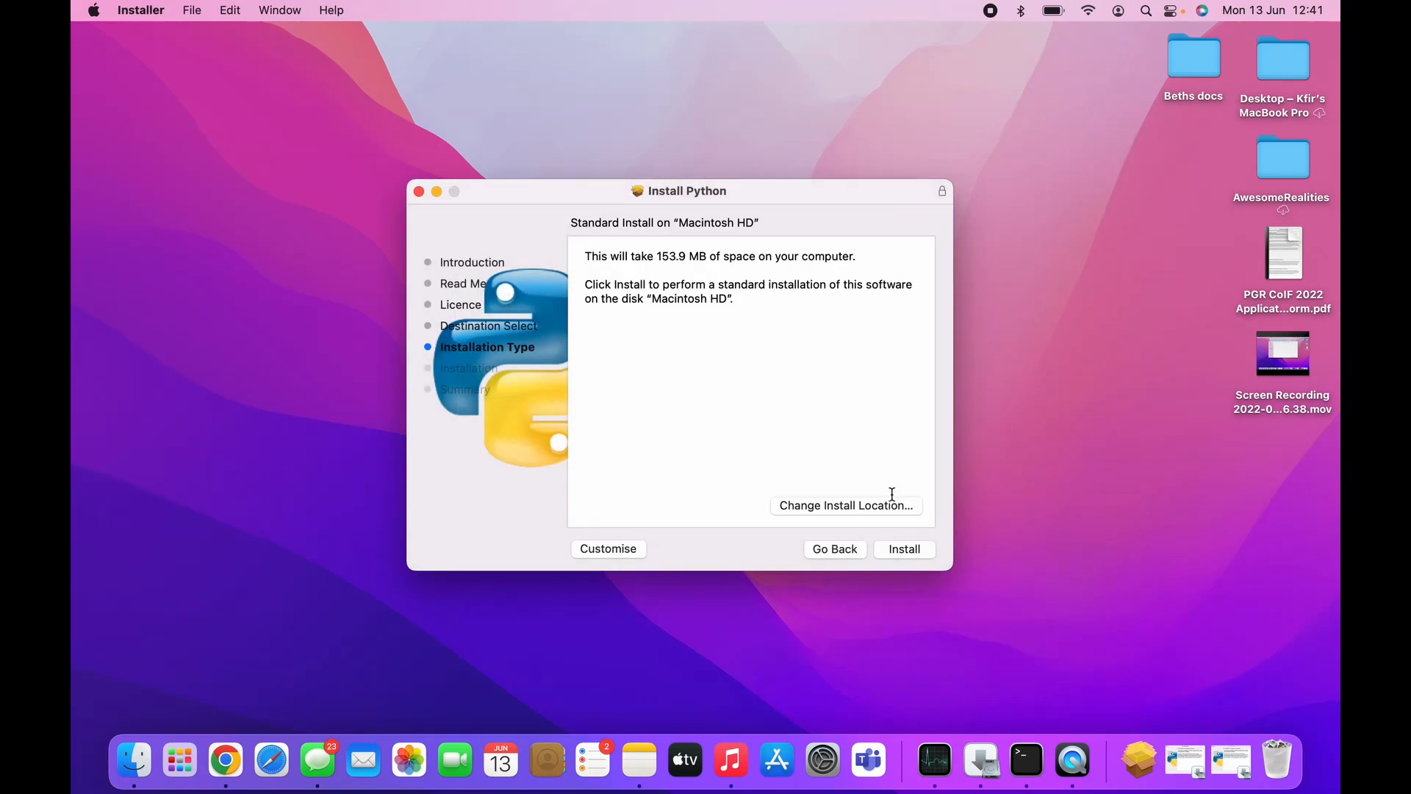
{"action": "mouse_move", "coordinate": [744, 321]}
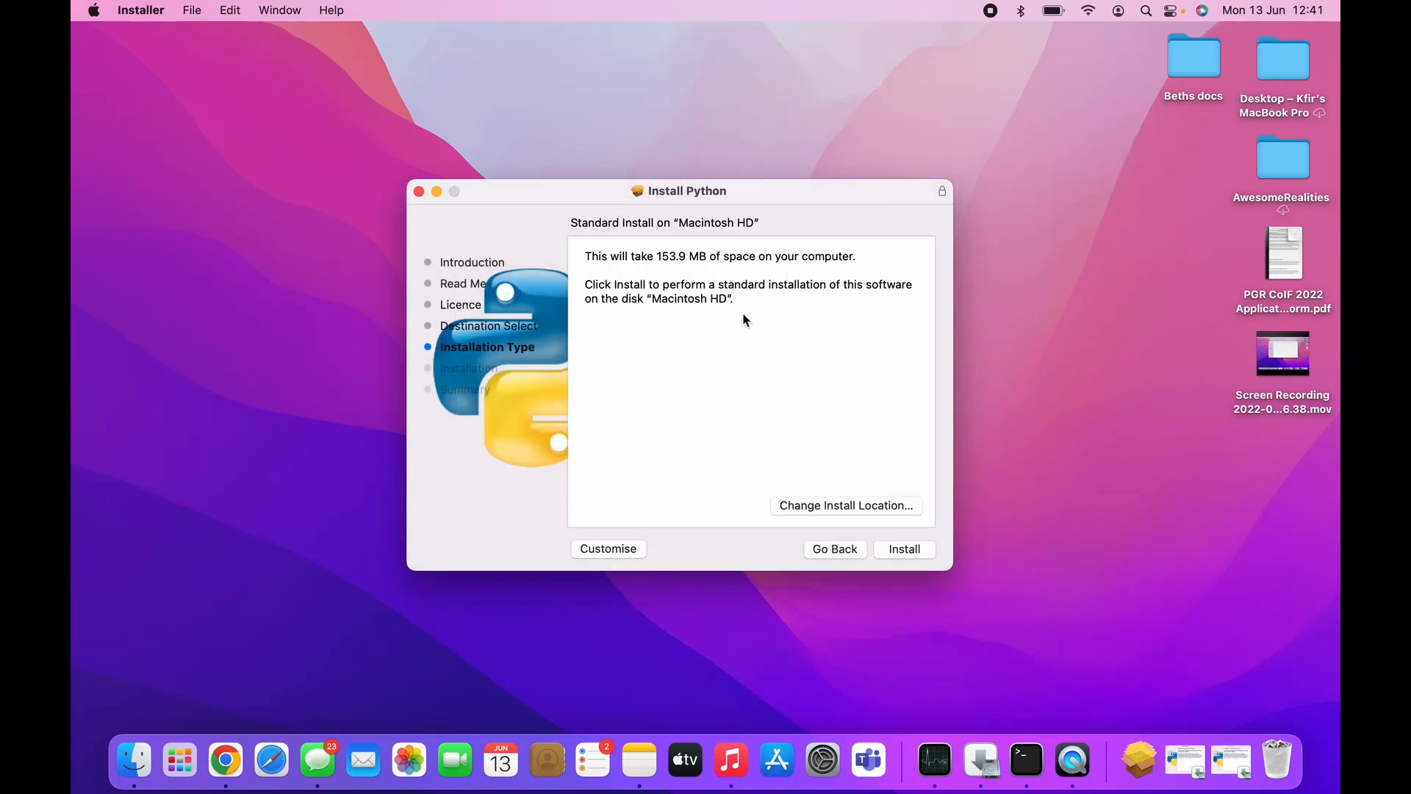
{"action": "mouse_move", "coordinate": [894, 549]}
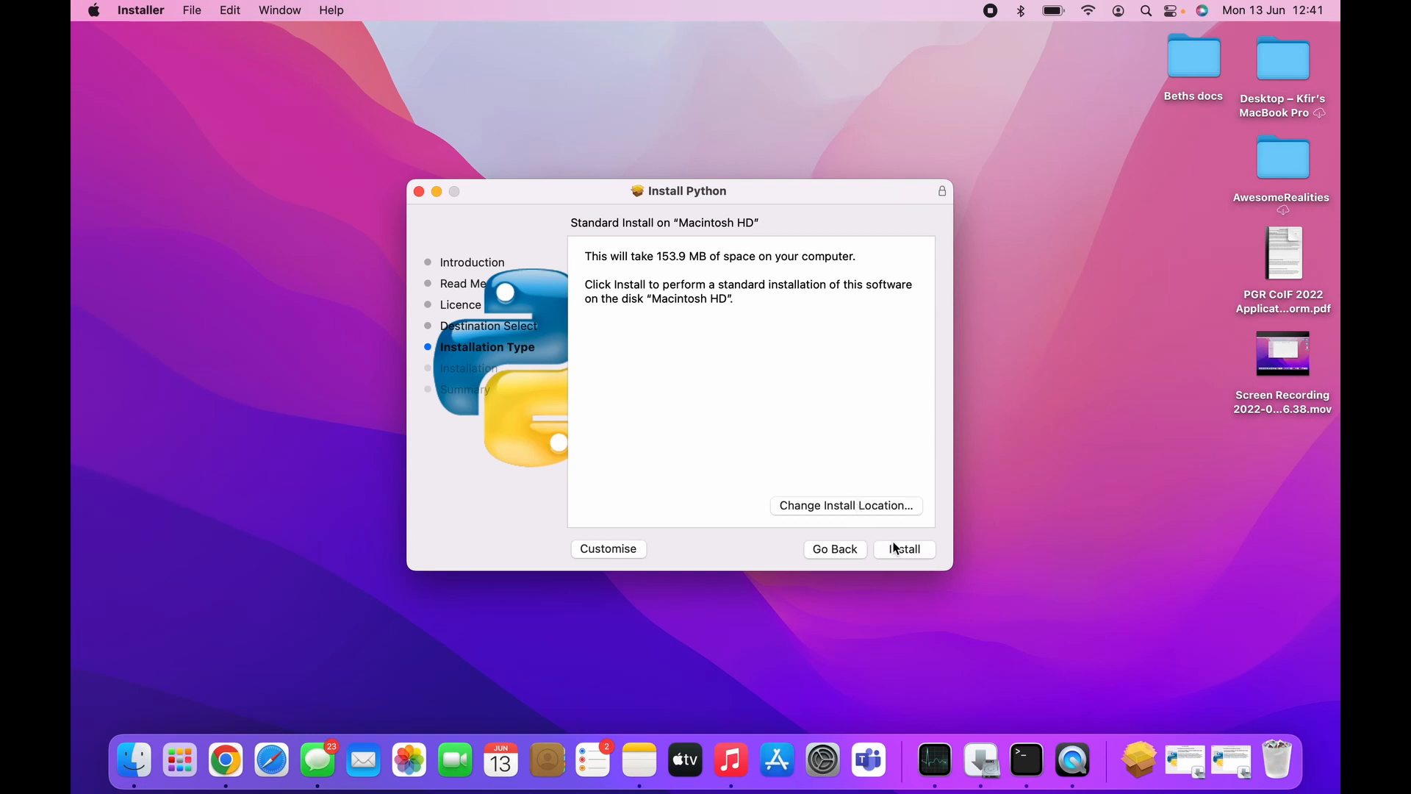
{"action": "mouse_move", "coordinate": [901, 553]}
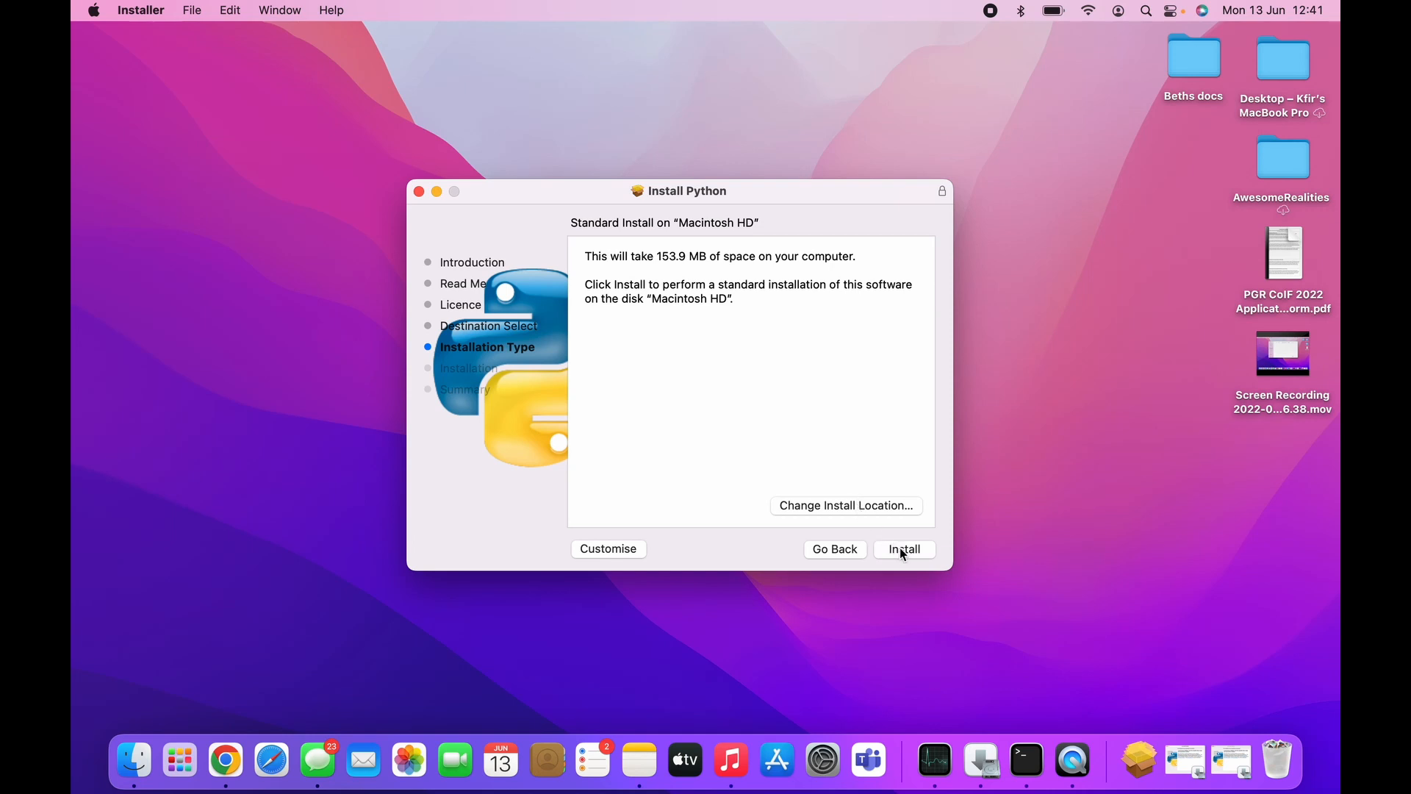
Start the standard install and authorise it with the account password
{"action": "left_click", "coordinate": [903, 549]}
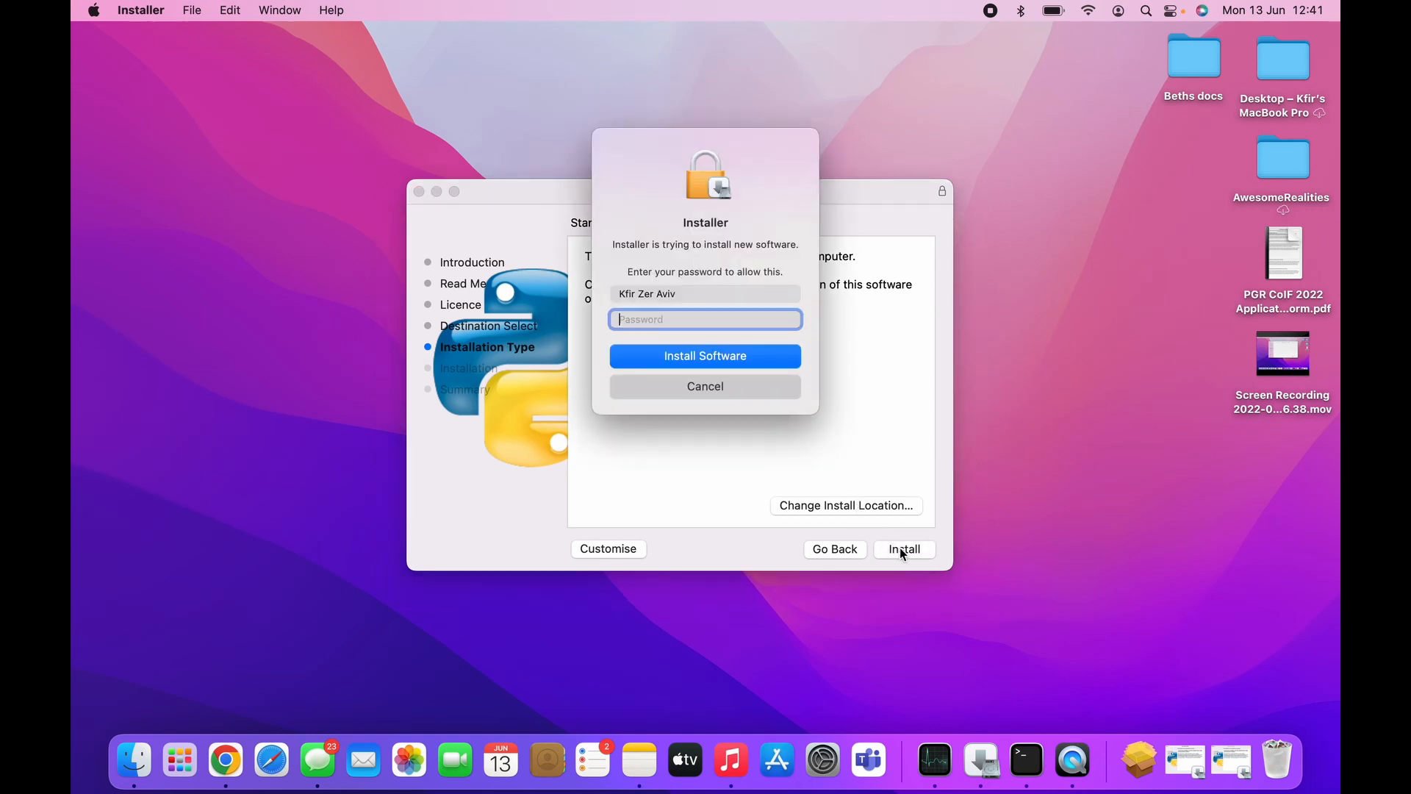
{"action": "left_click", "coordinate": [704, 318]}
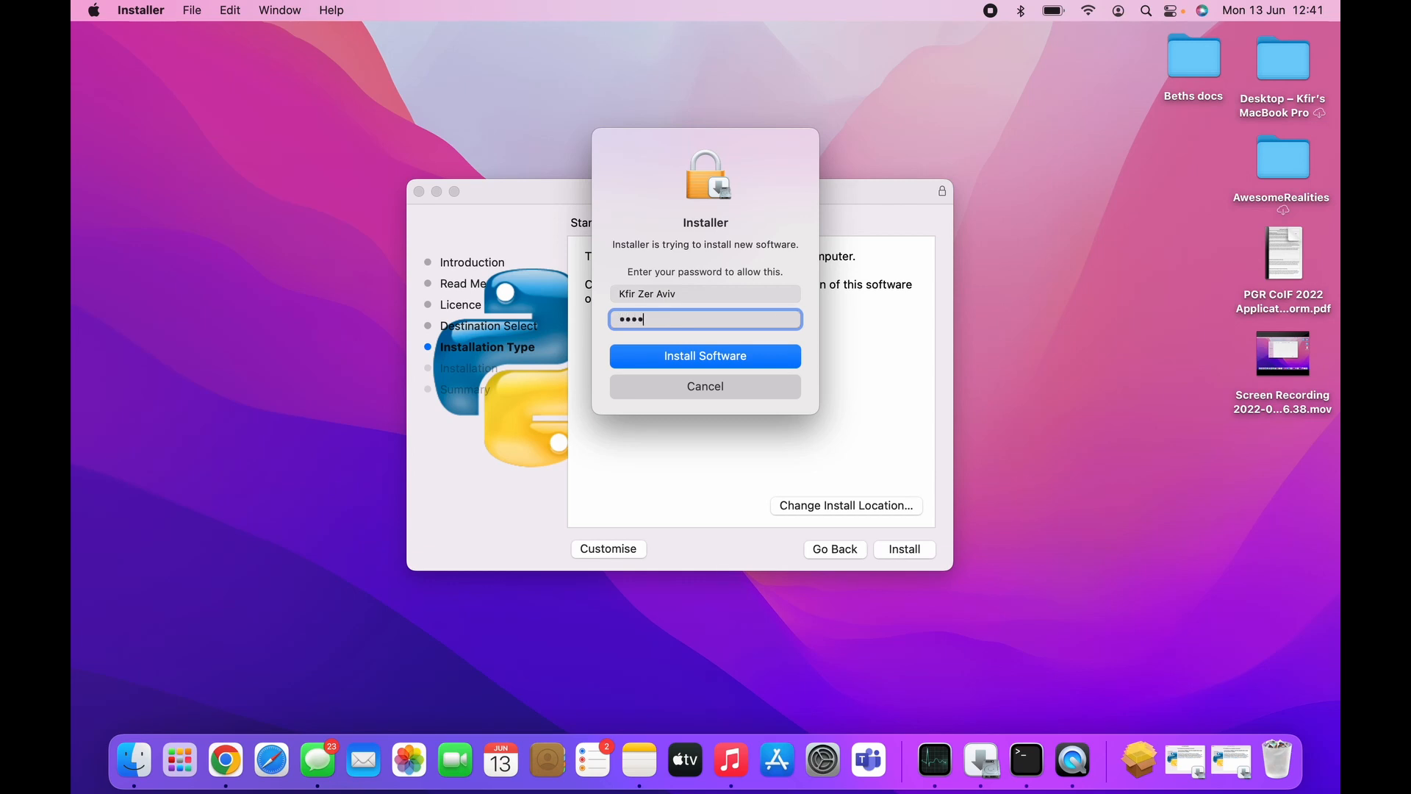
{"action": "type", "text": "•••"}
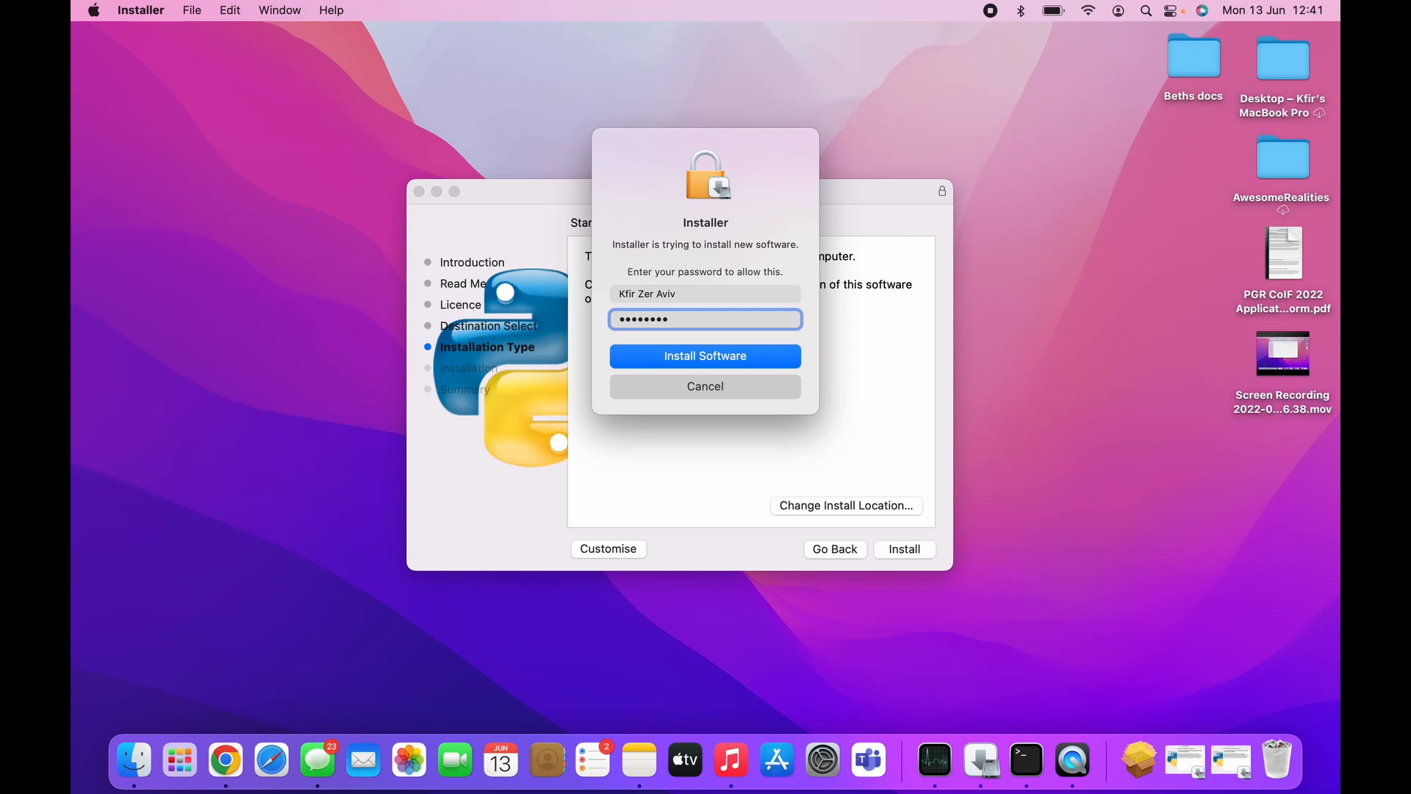
{"action": "left_click", "coordinate": [705, 356]}
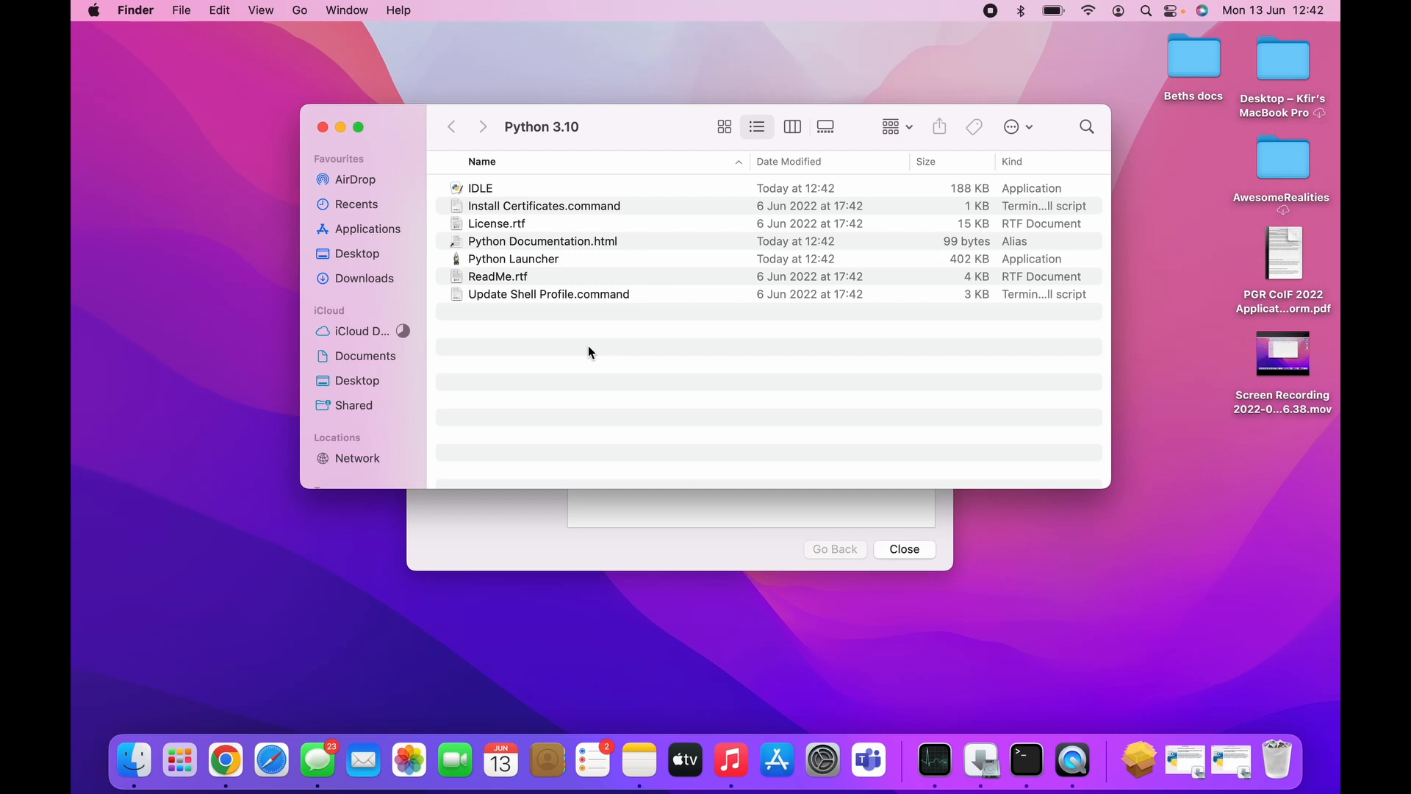
Launch IDLE, move its shell window right, then close it
{"action": "type", "text": "idLE"}
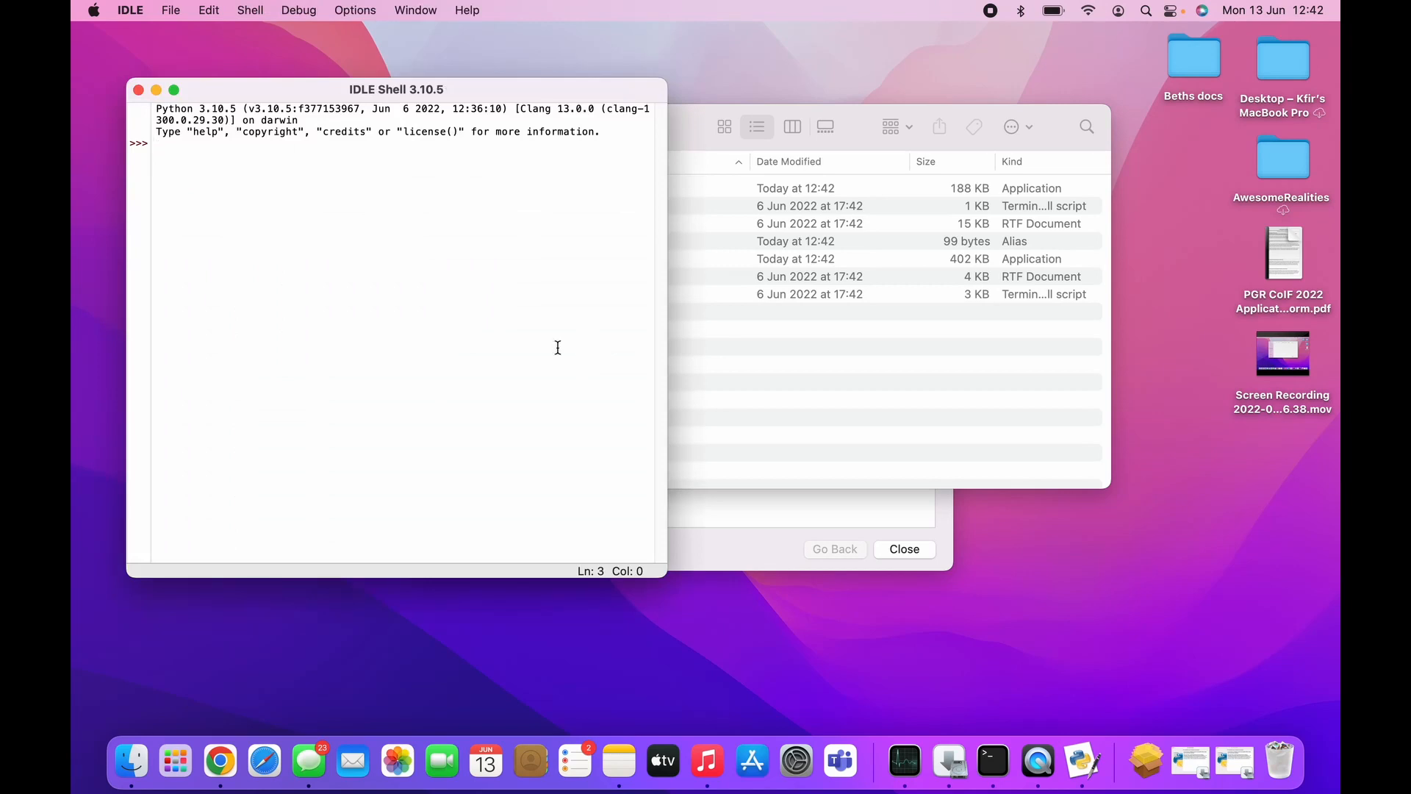
{"action": "left_click_drag", "start_coordinate": [396, 88], "coordinate": [487, 88]}
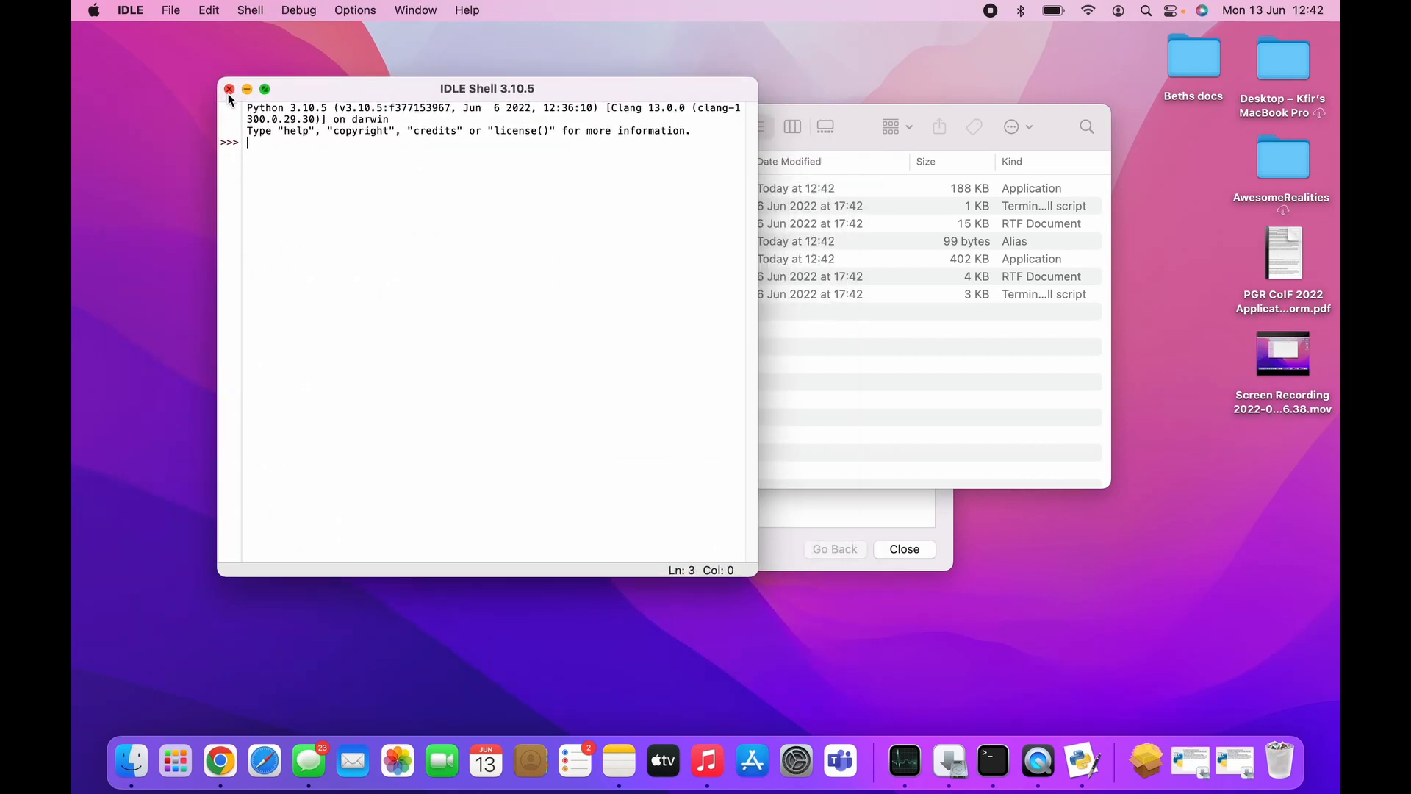
{"action": "left_click", "coordinate": [230, 88]}
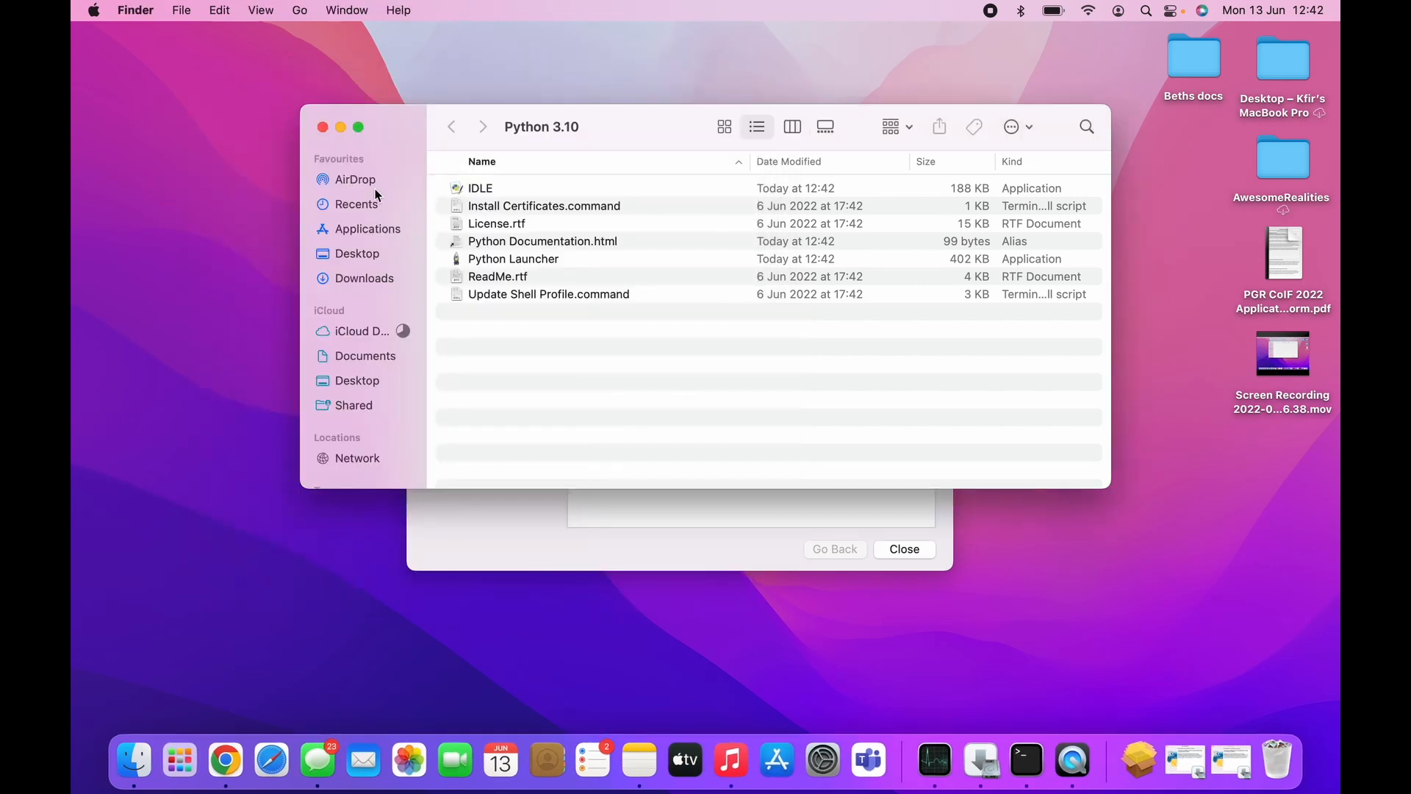
{"action": "mouse_move", "coordinate": [957, 730]}
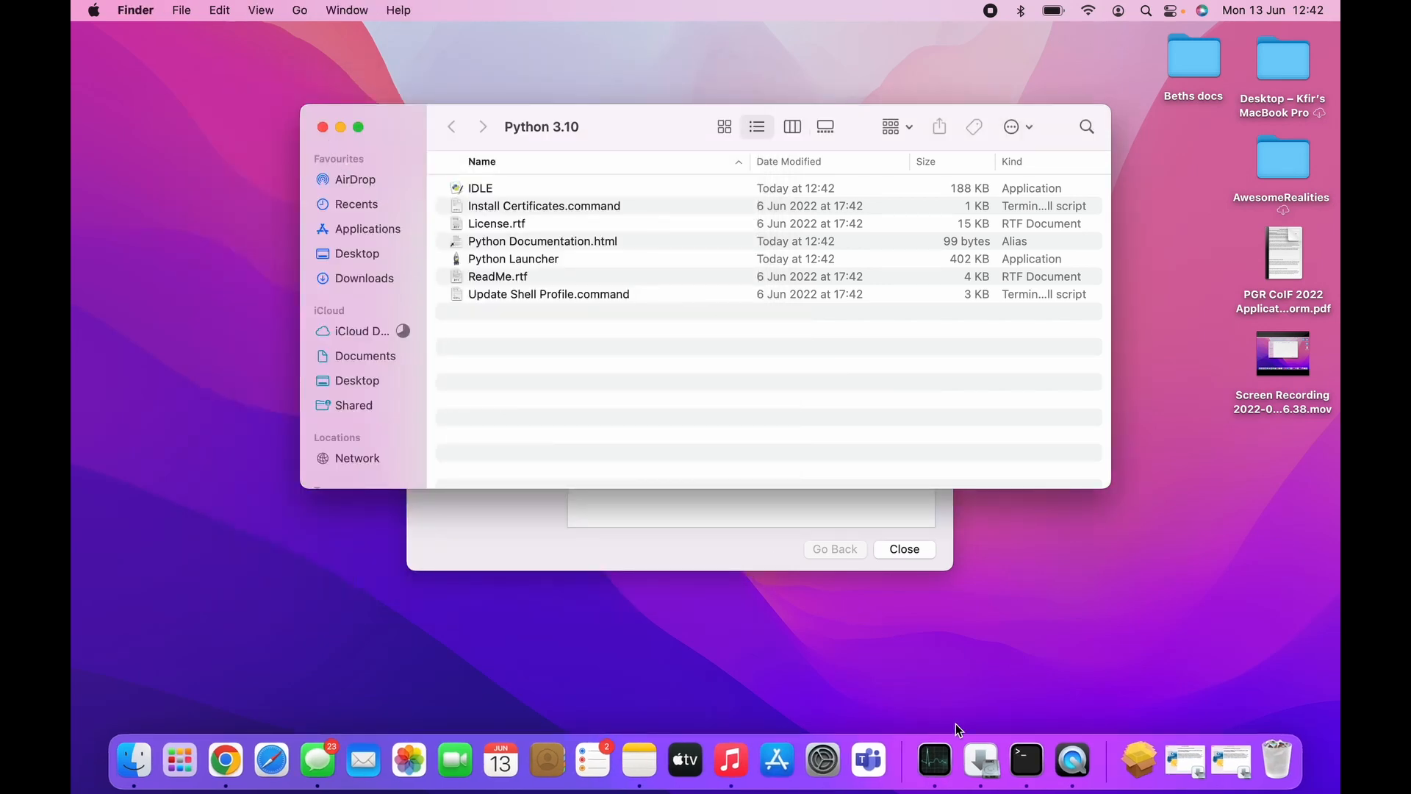
{"action": "mouse_move", "coordinate": [767, 675]}
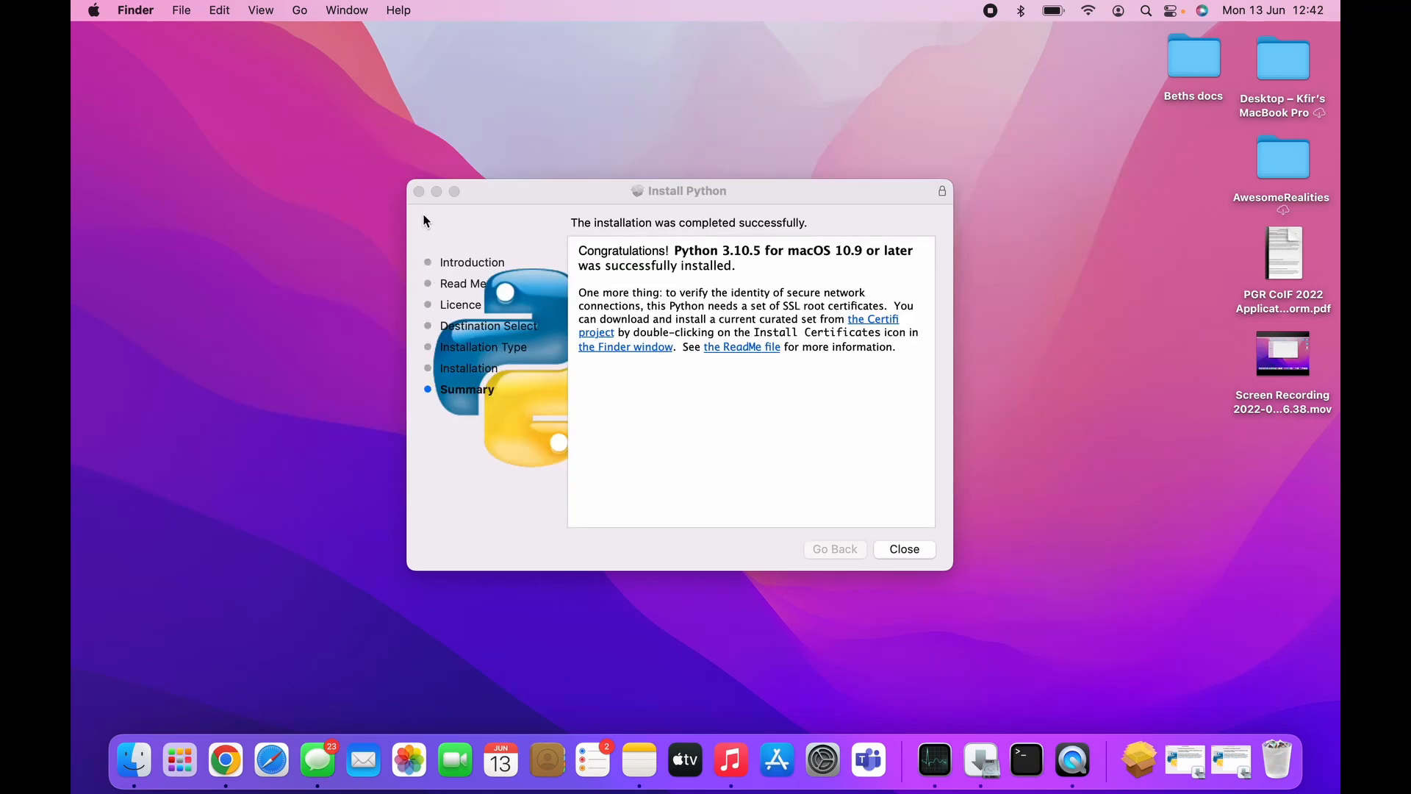
Return to Chrome and open a new tab for pygame.org
{"action": "left_click", "coordinate": [902, 549]}
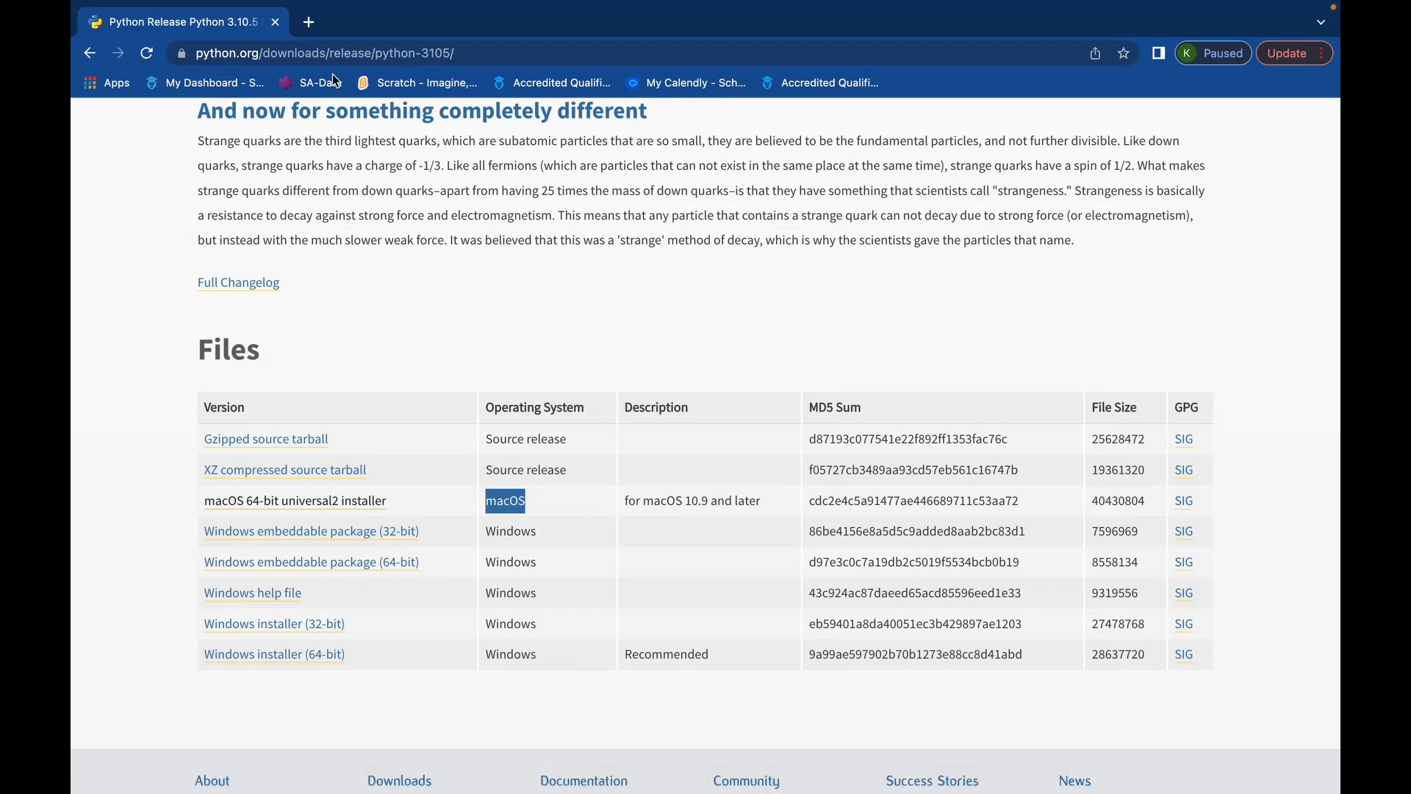
{"action": "left_click", "coordinate": [307, 21]}
{"action": "type", "text": "pygame.org/news"}
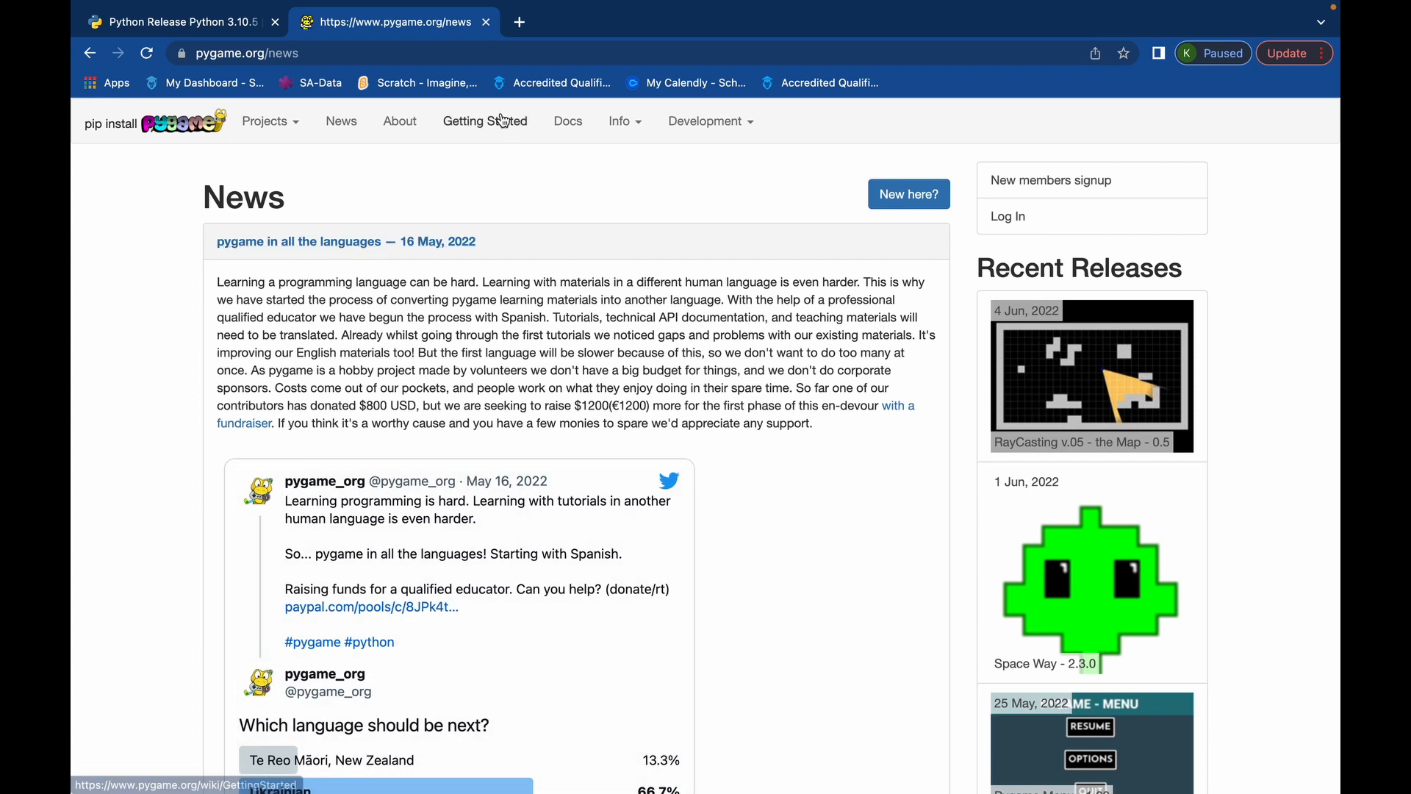
Open pygame's Getting Started page and select the Mac command 'python3 -m pip install -U pygame --user'
{"action": "left_click", "coordinate": [484, 120]}
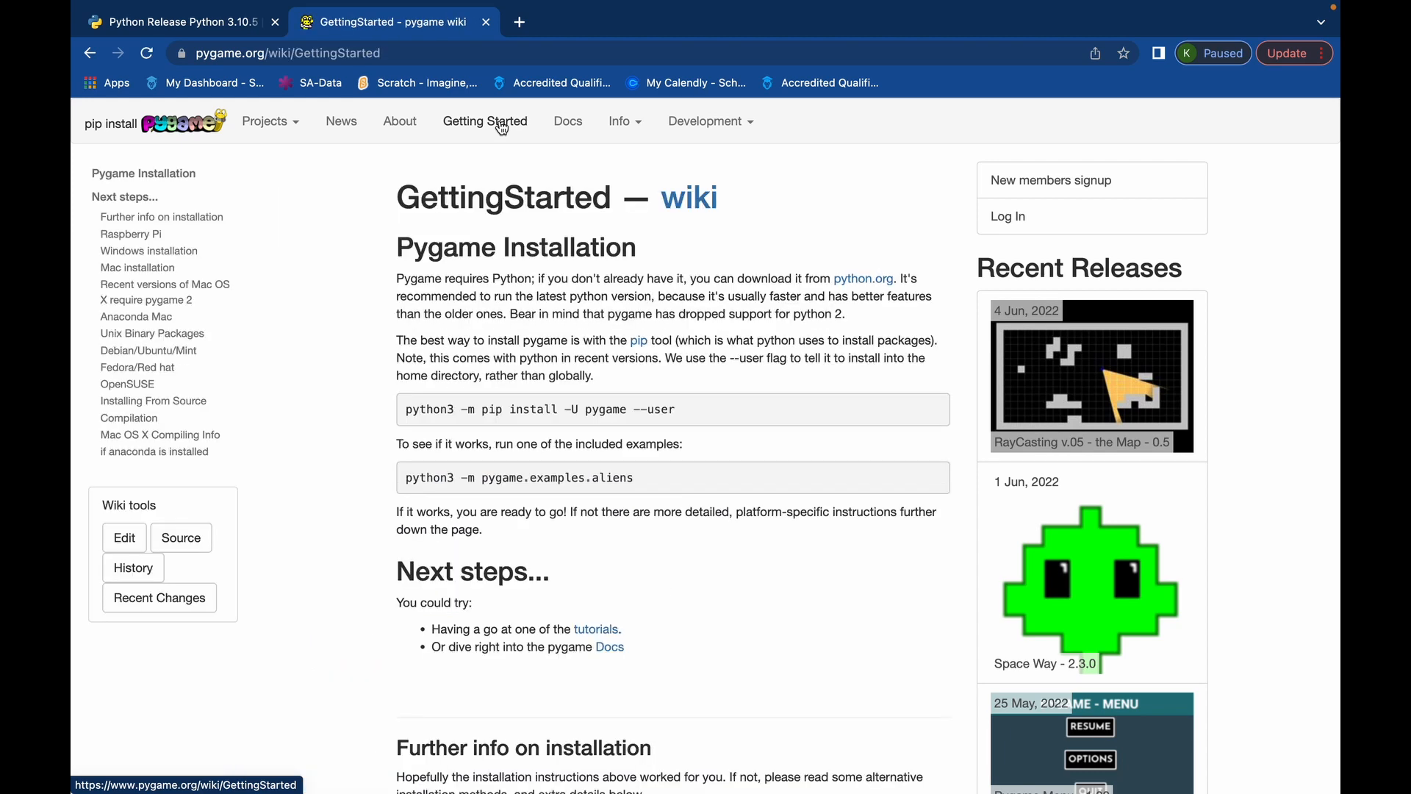
{"action": "mouse_move", "coordinate": [641, 681]}
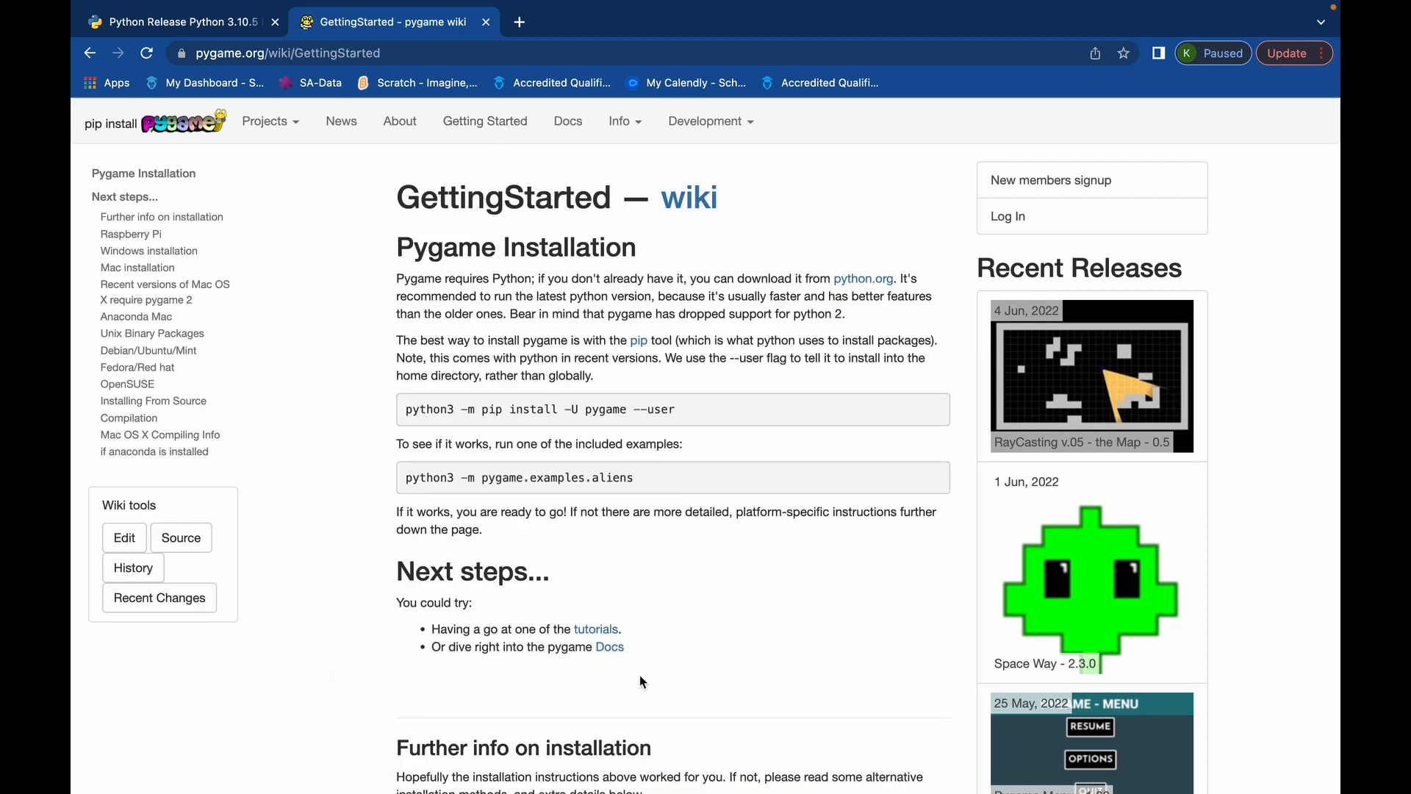
{"action": "scroll", "scroll_direction": "down", "scroll_amount": 3}
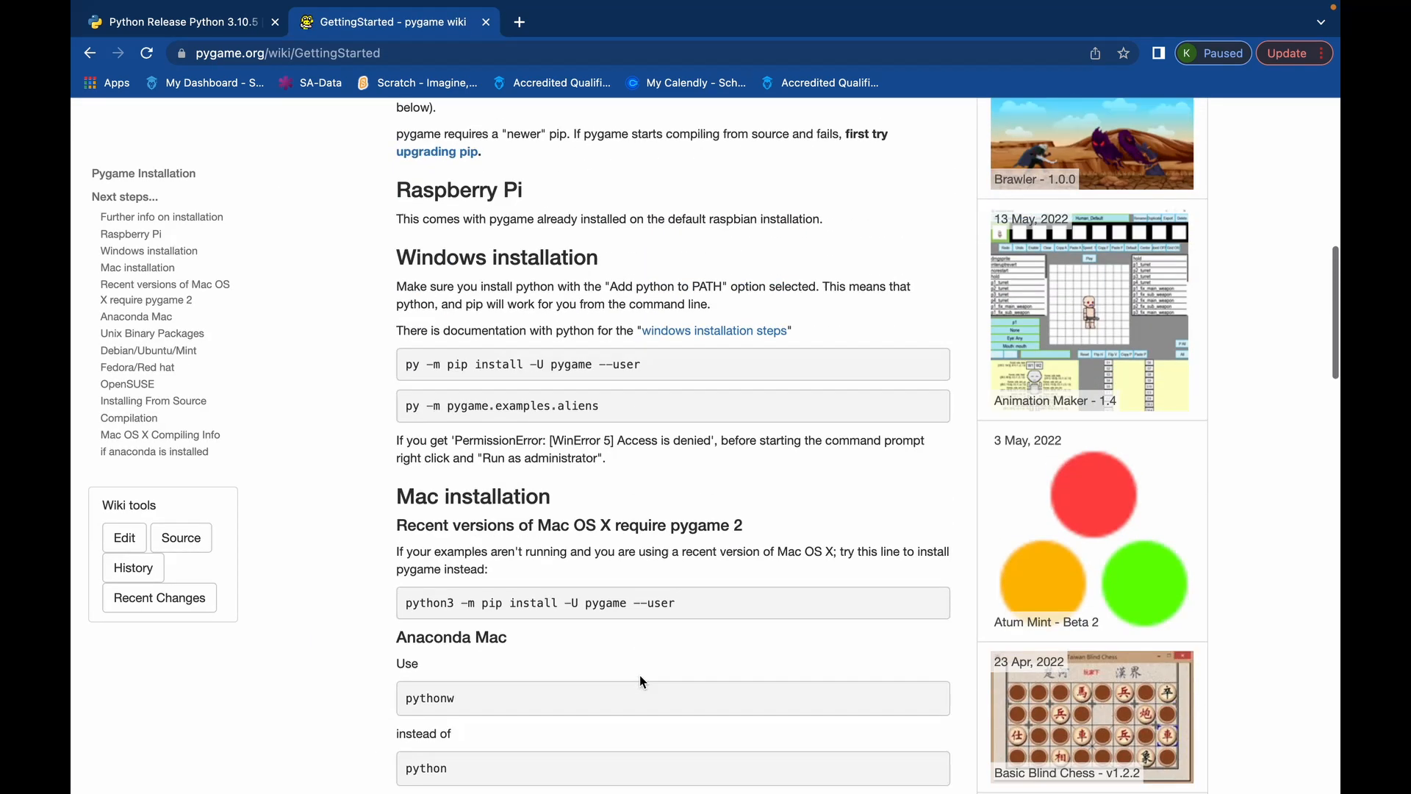
{"action": "scroll", "scroll_direction": "down", "scroll_amount": 3}
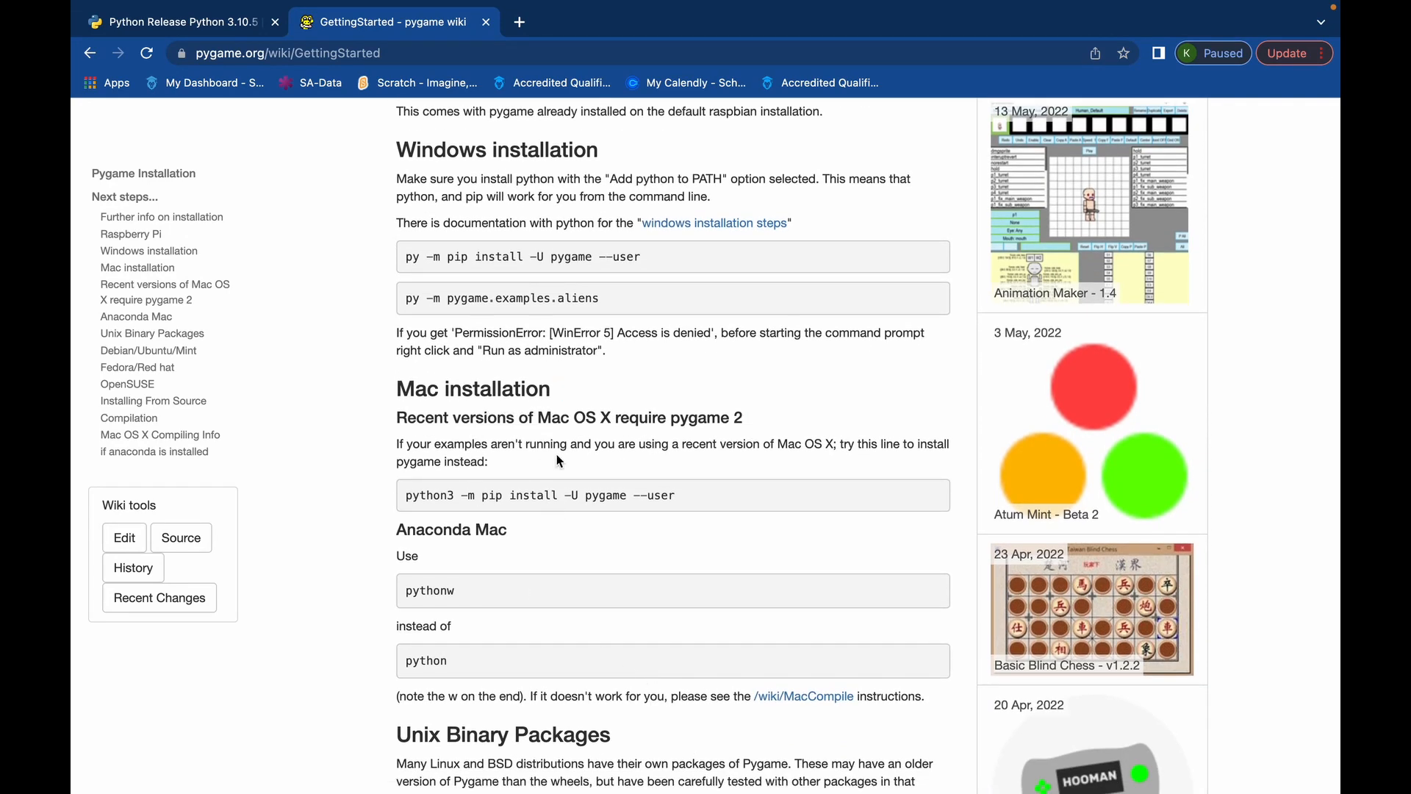
{"action": "left_click_drag", "start_coordinate": [583, 494], "coordinate": [673, 495]}
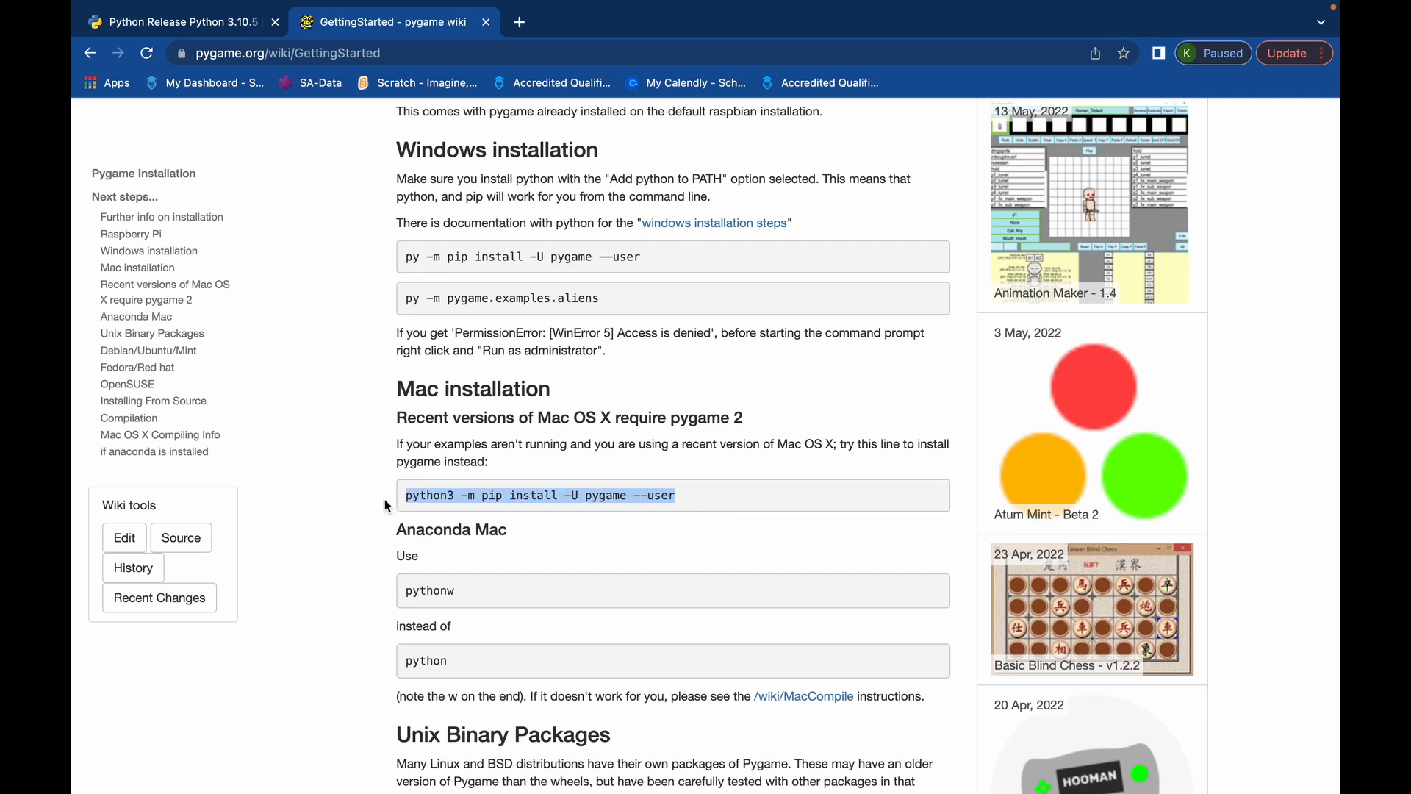
{"action": "mouse_move", "coordinate": [468, 550]}
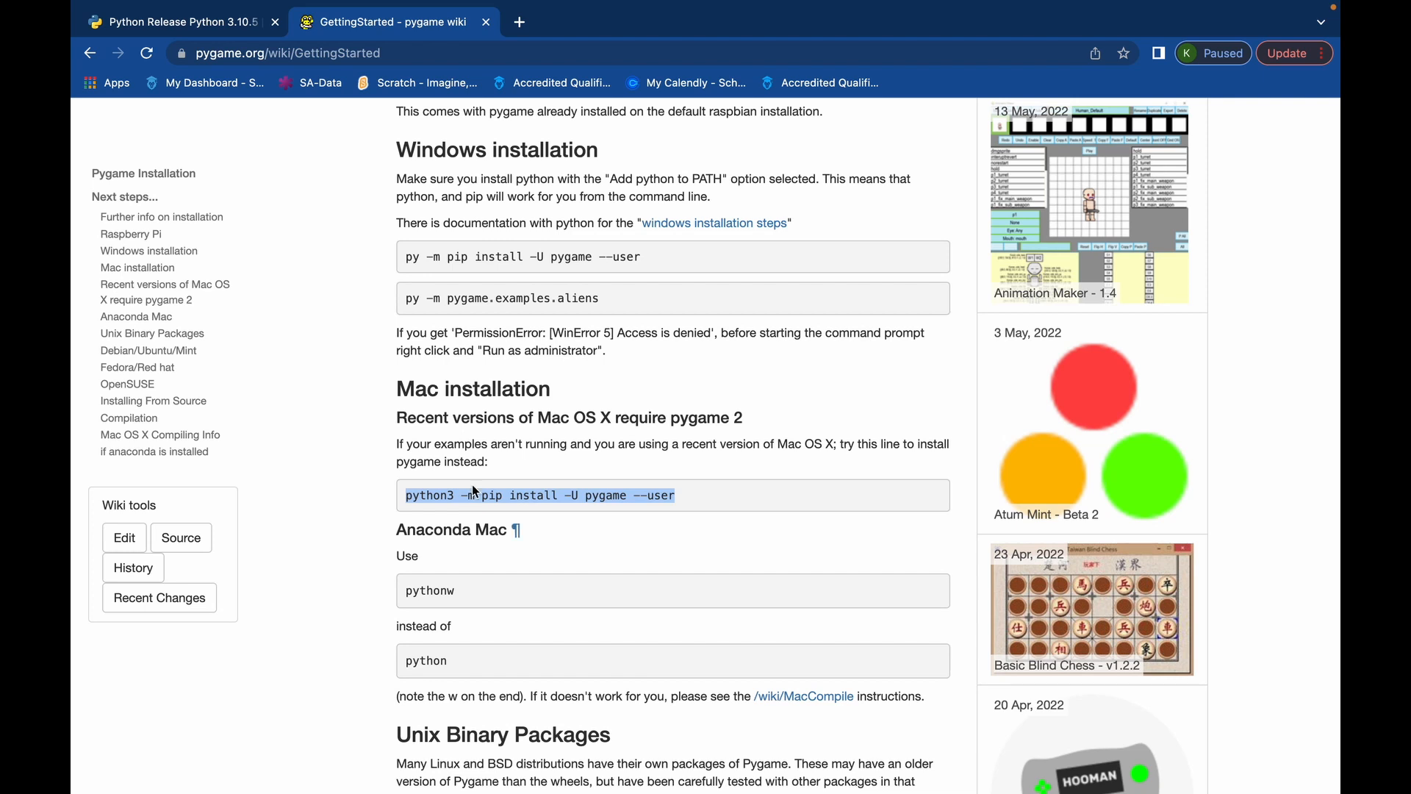
{"action": "mouse_move", "coordinate": [525, 443]}
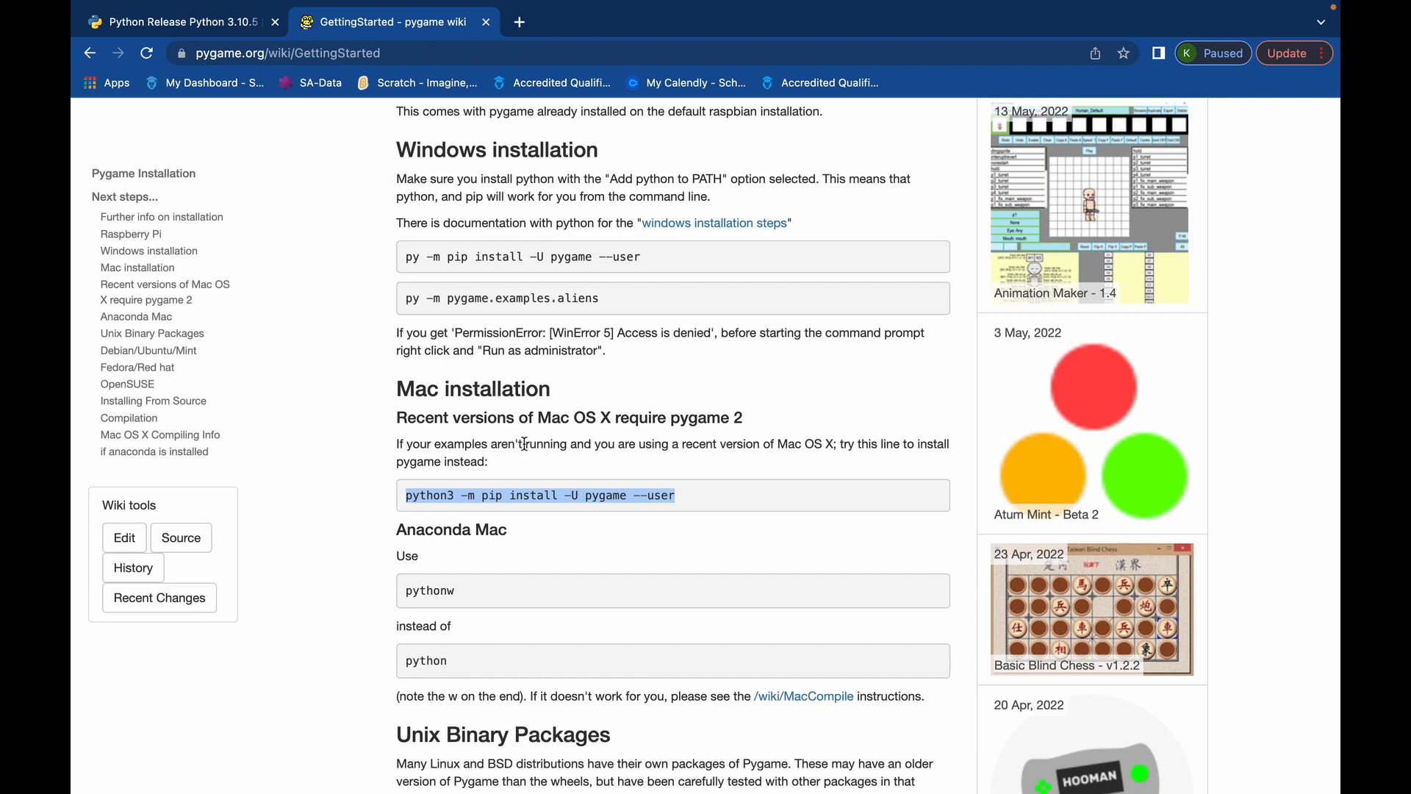
Launch Terminal via Spotlight and run the pygame pip install command
{"action": "type", "text": "terminal"}
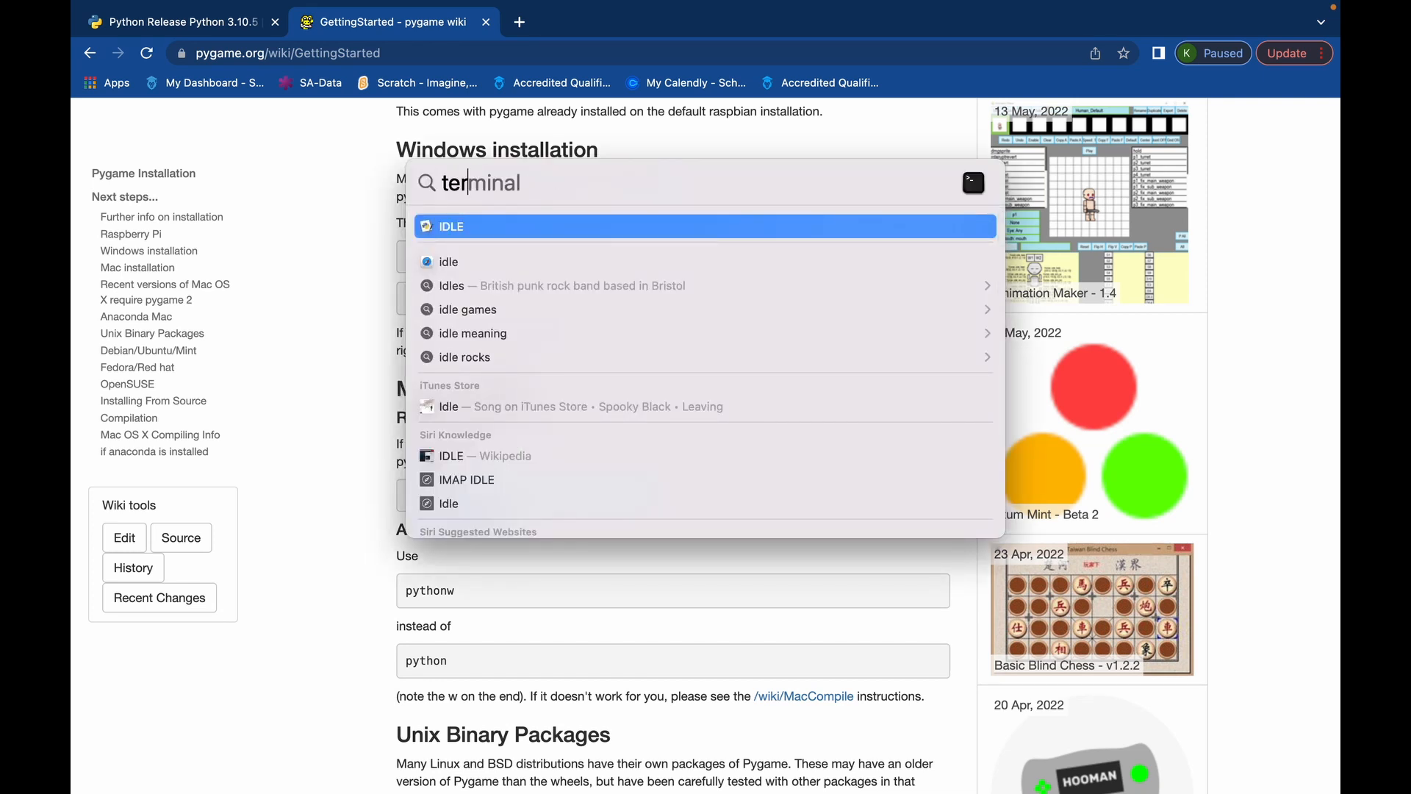
{"action": "key", "text": "escape"}
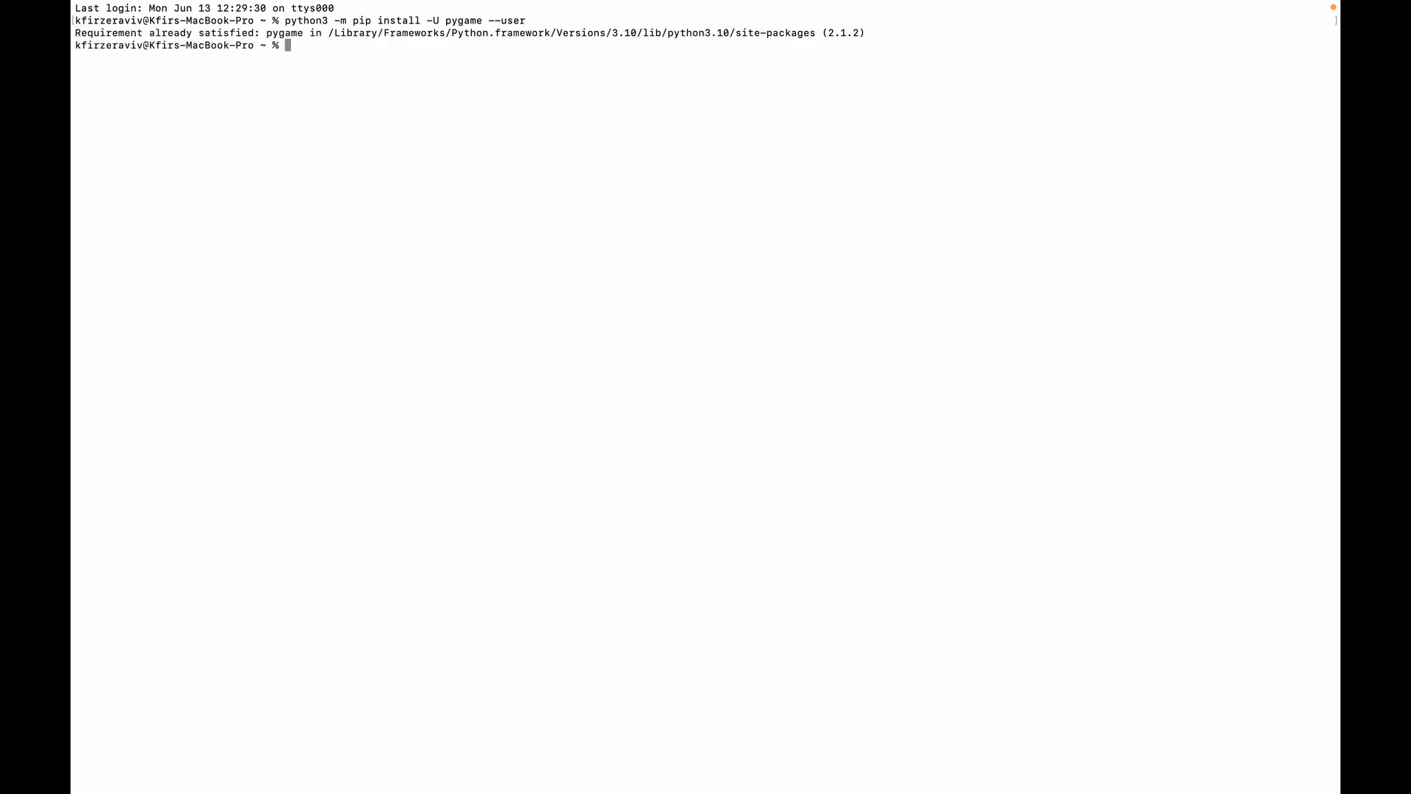
{"action": "mouse_move", "coordinate": [410, 115]}
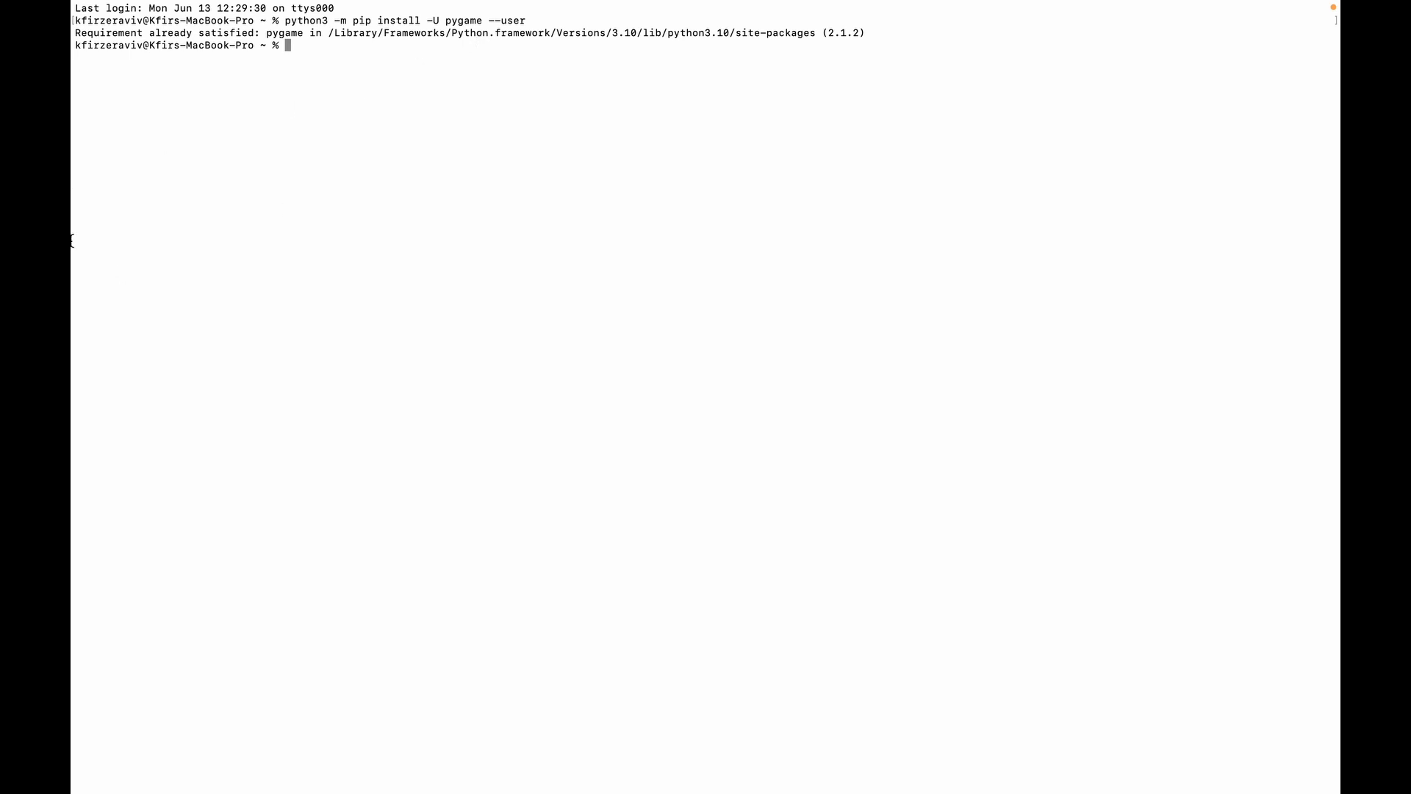
{"action": "mouse_move", "coordinate": [206, 259]}
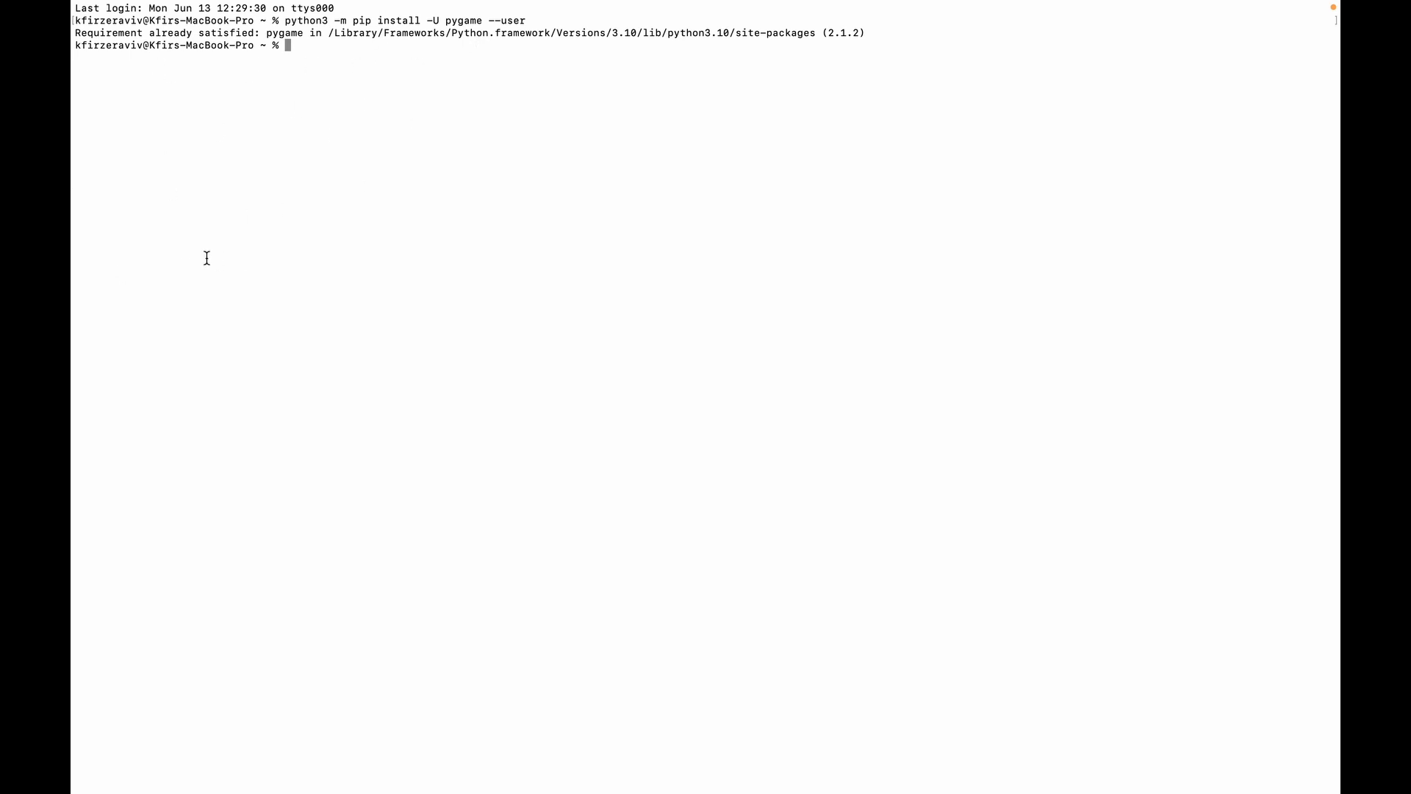
{"action": "left_click", "coordinate": [171, 10]}
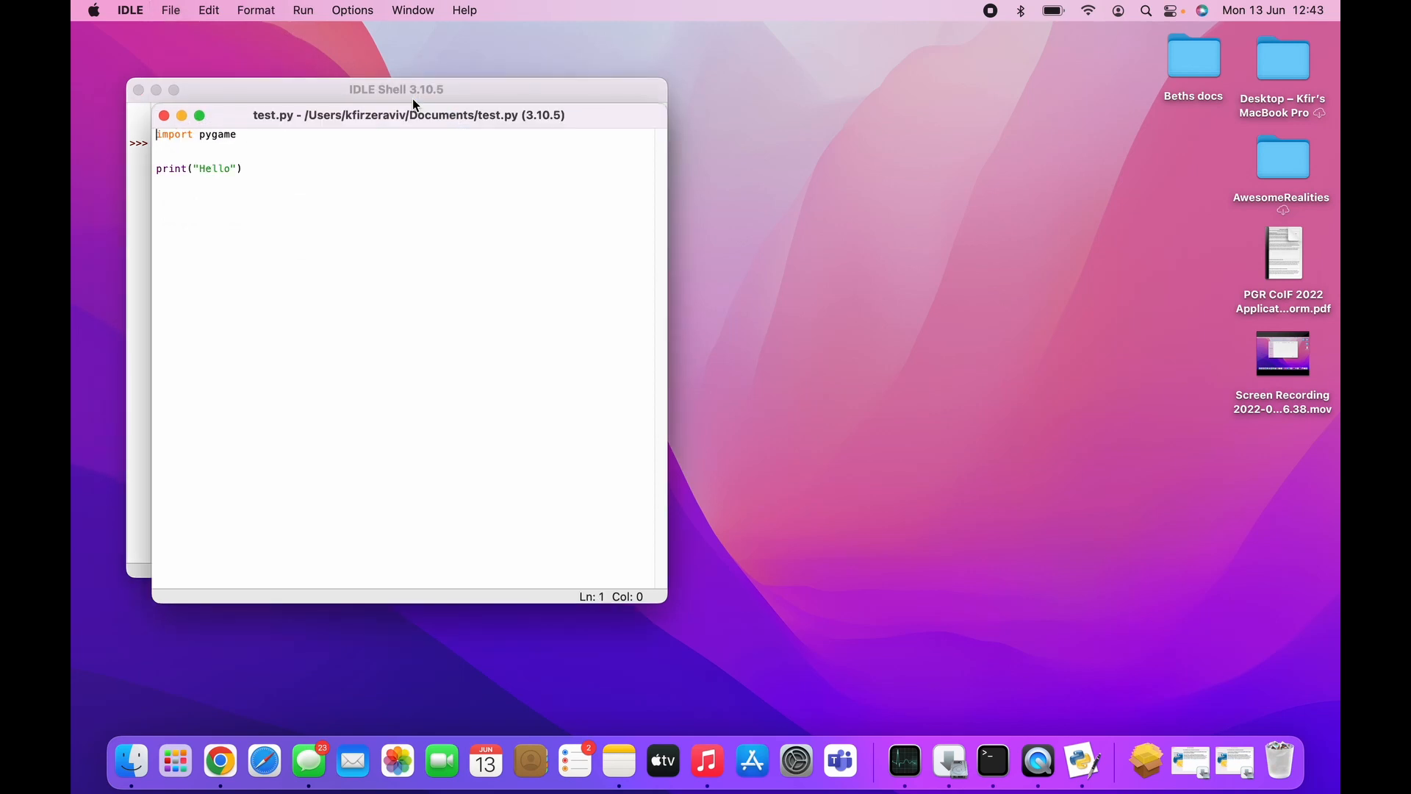
Save and run test.py so IDLE Shell shows pygame 2.1.2 with SDL 2.0.18 loading
{"action": "left_click", "coordinate": [200, 115]}
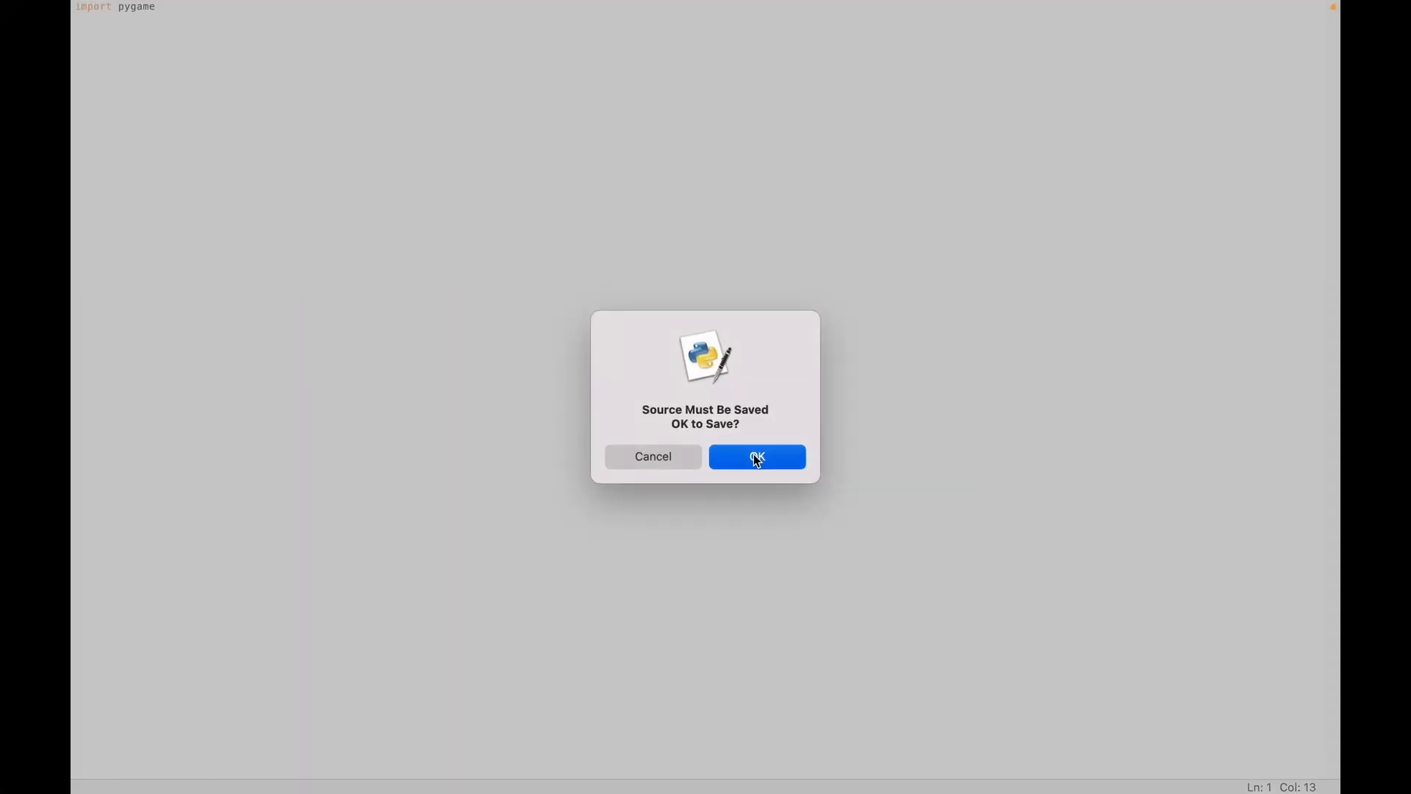
{"action": "left_click", "coordinate": [756, 456]}
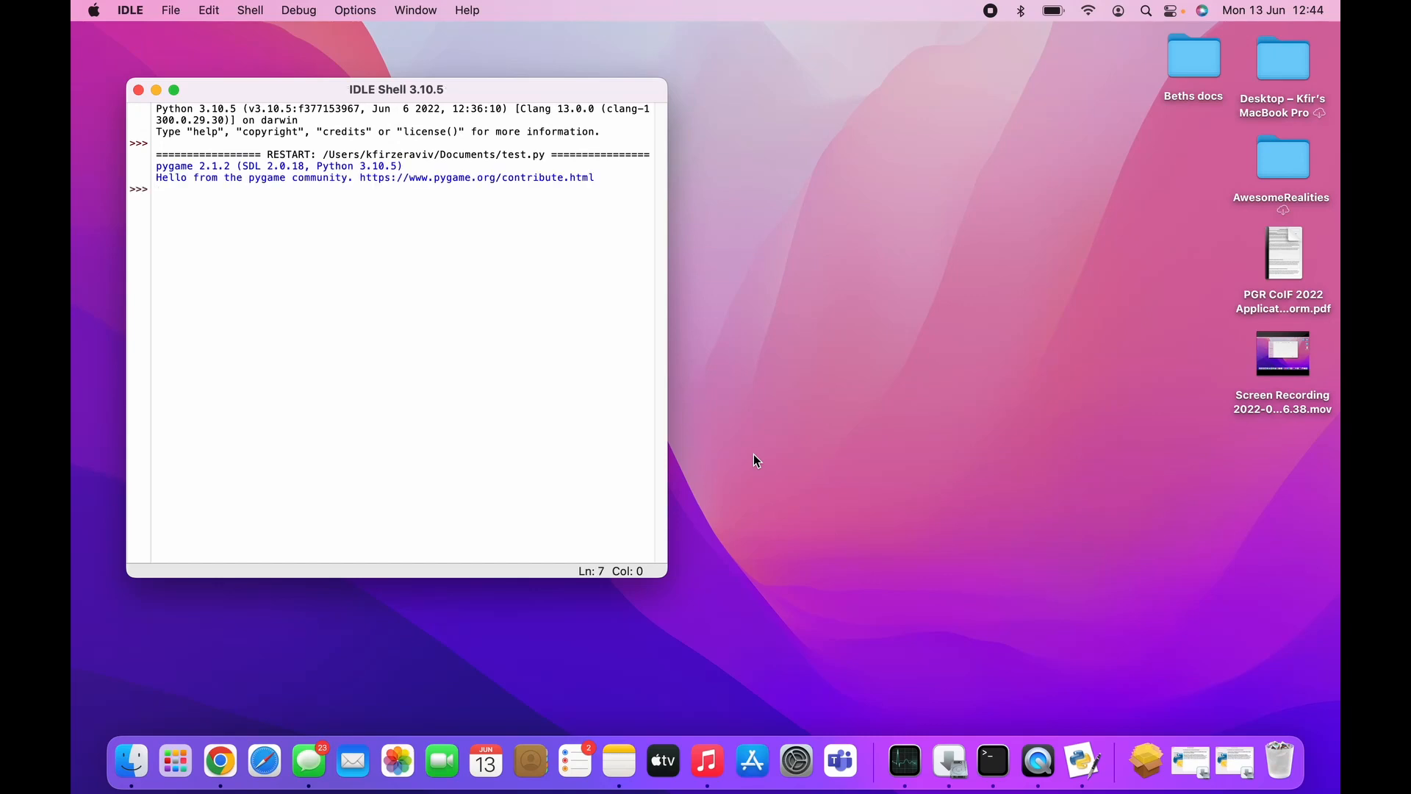
{"action": "mouse_move", "coordinate": [284, 201]}
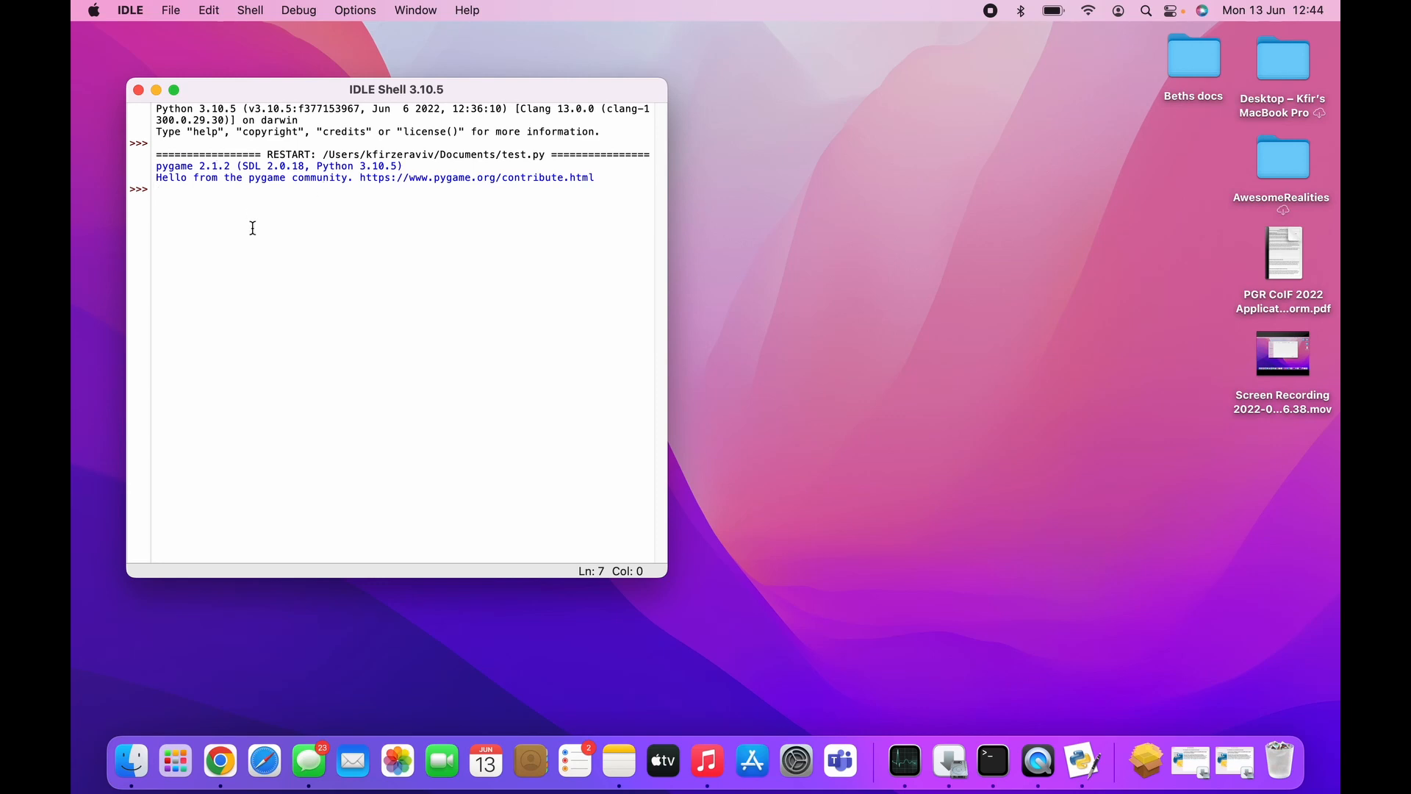
{"action": "mouse_move", "coordinate": [360, 185]}
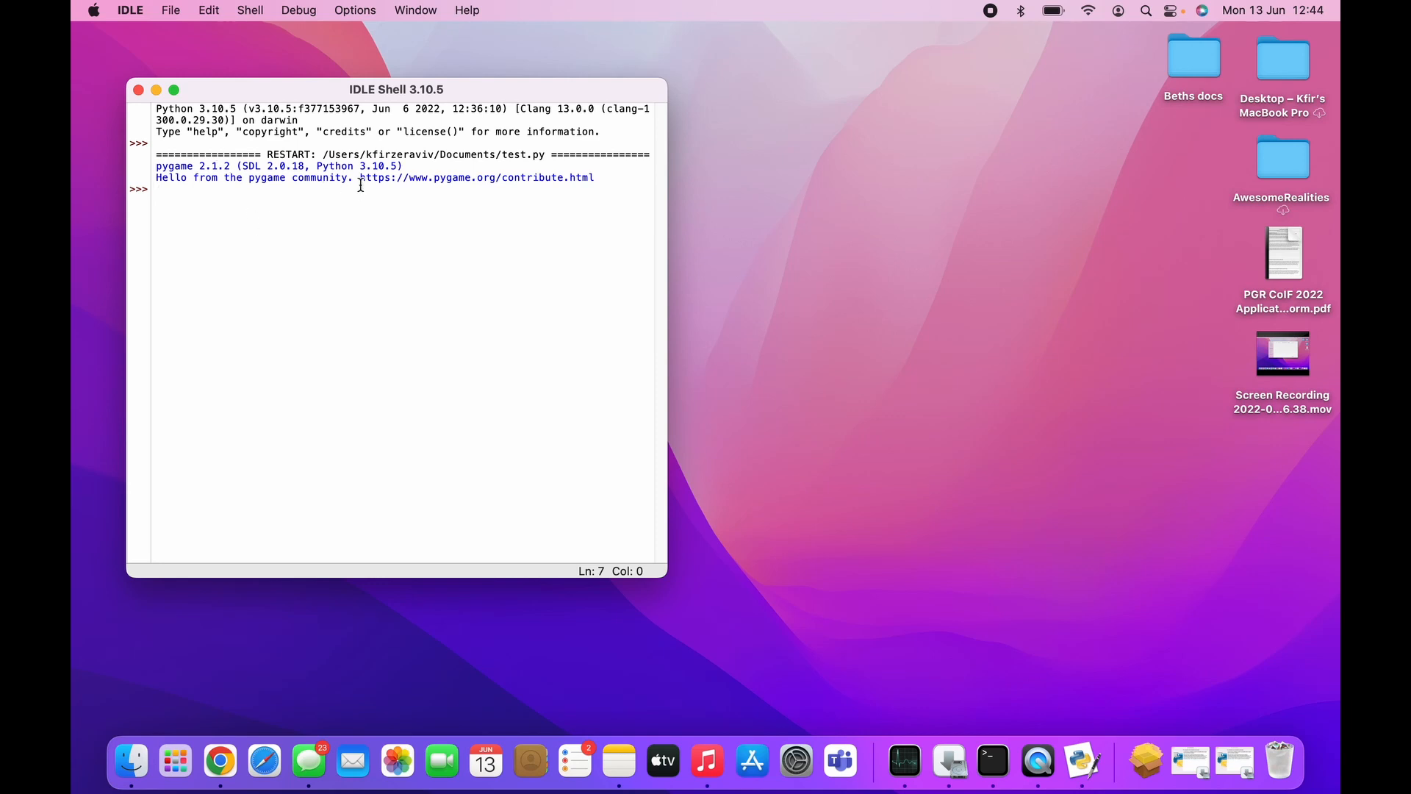